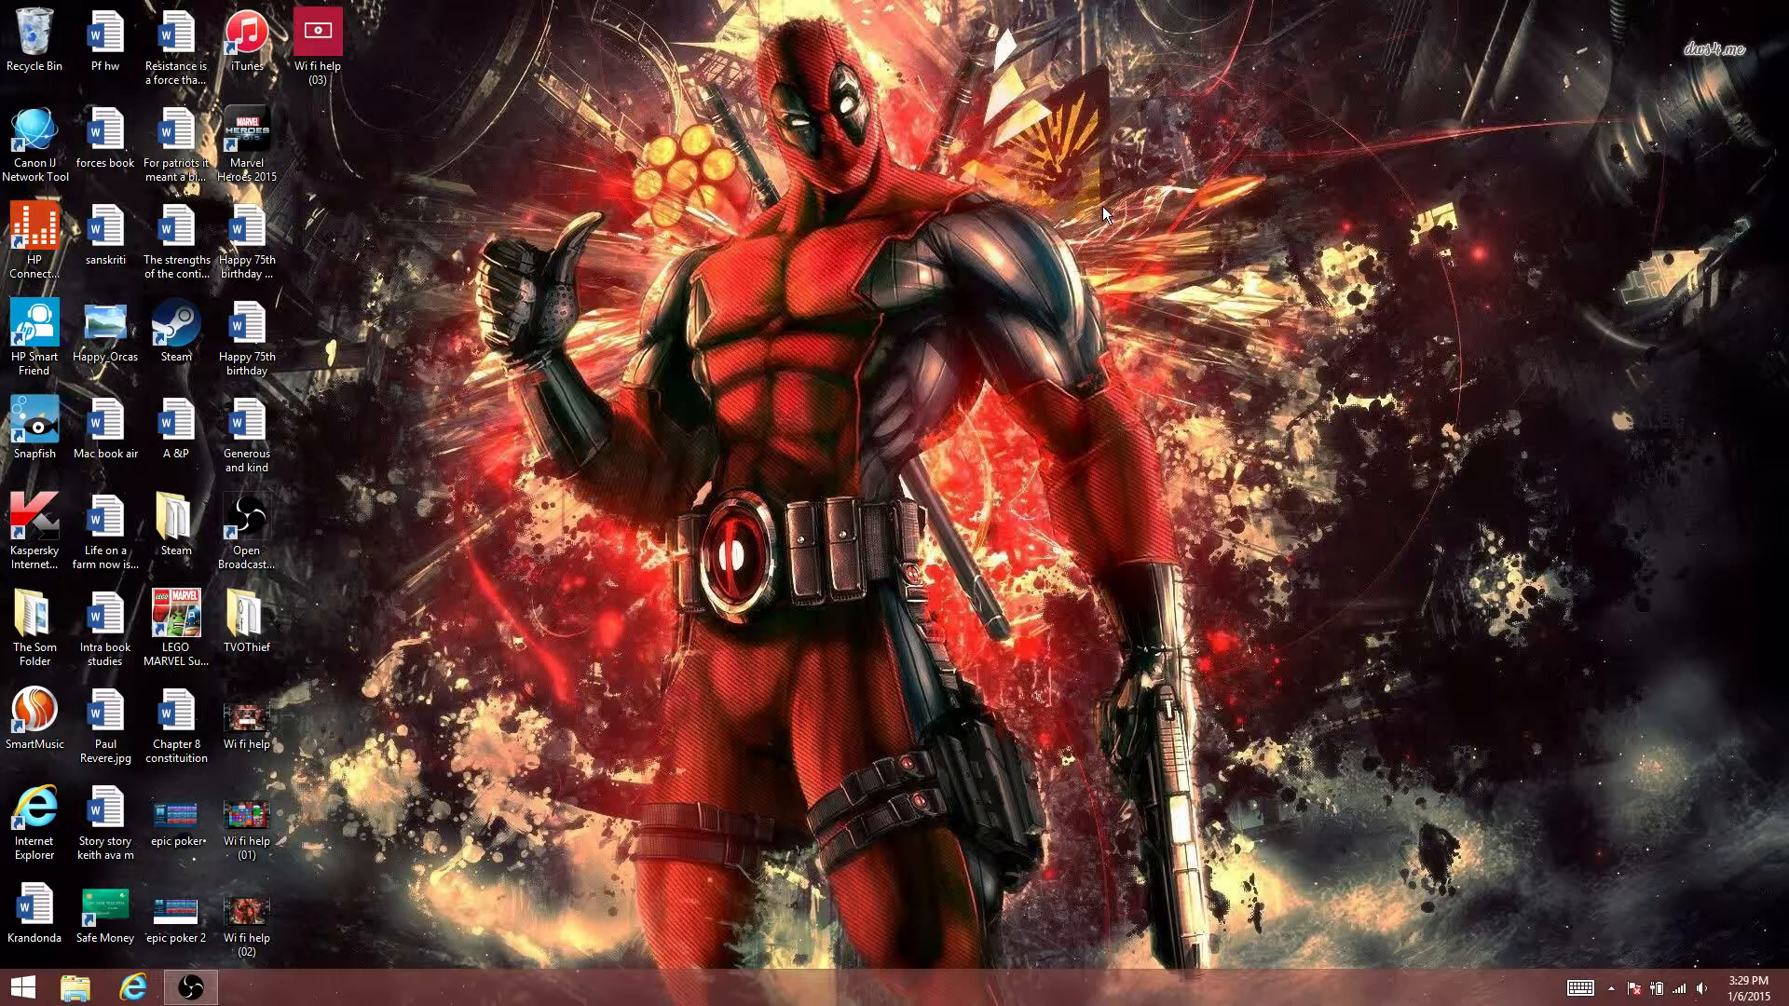
mouse_move(916, 544)
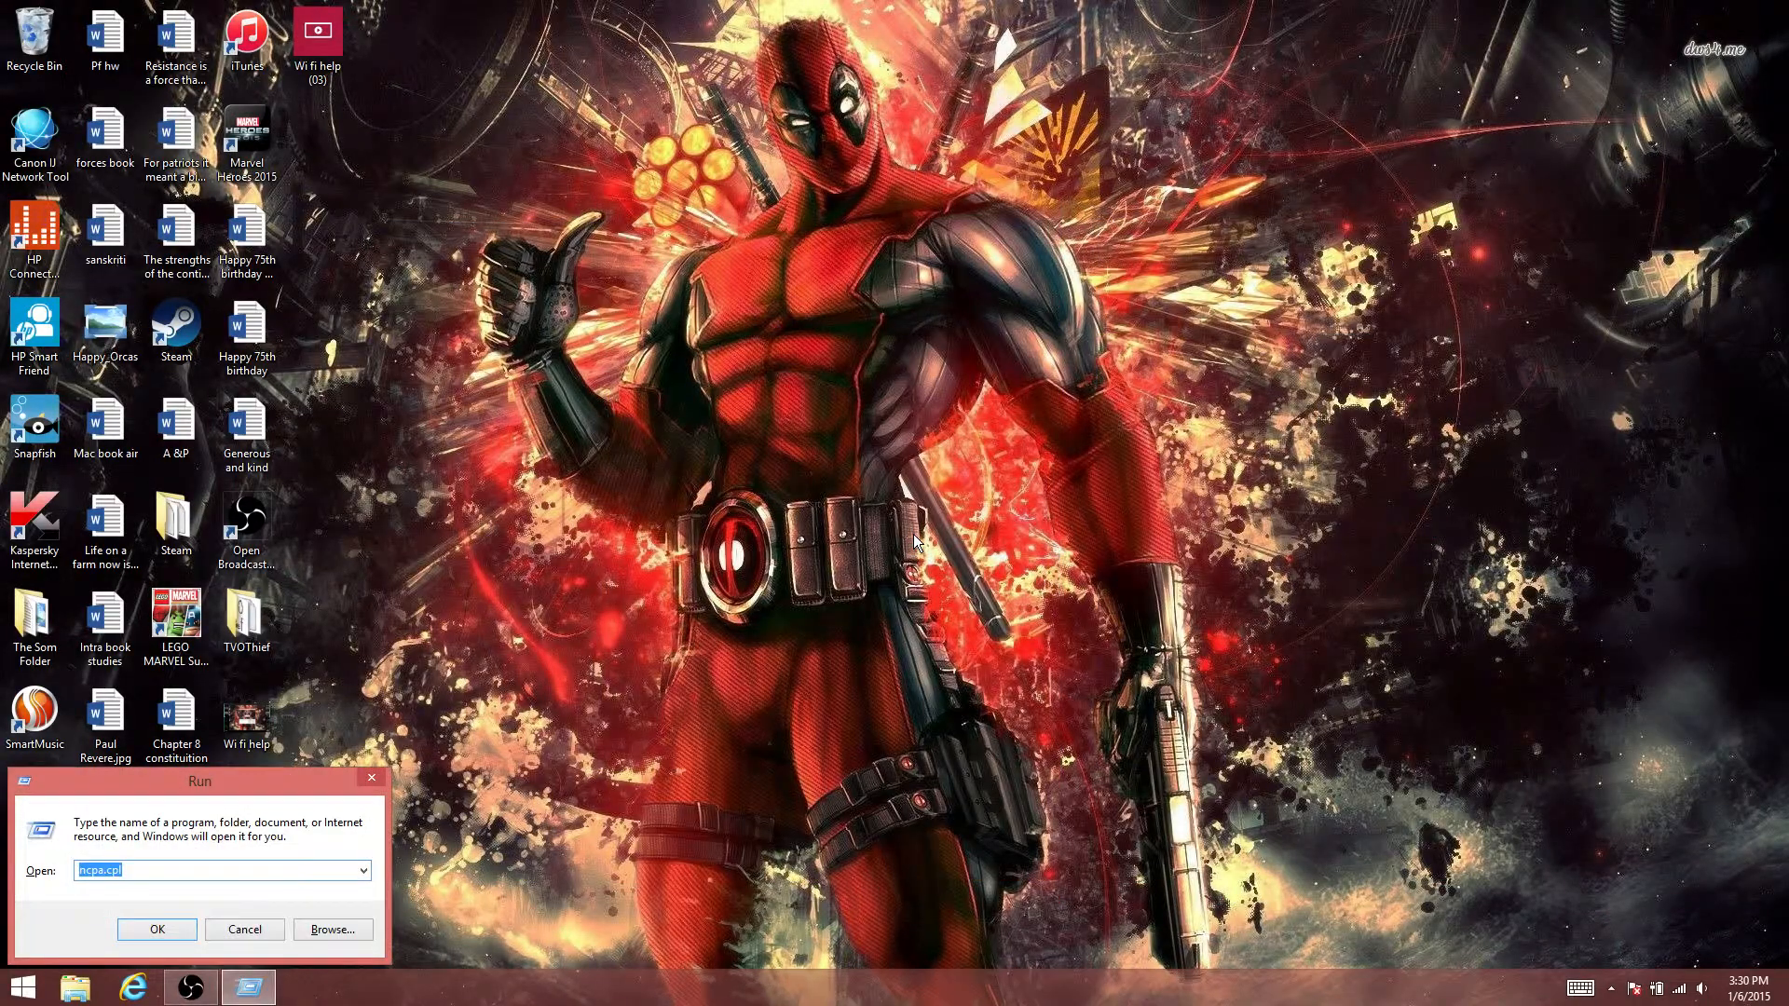
mouse_move(144, 822)
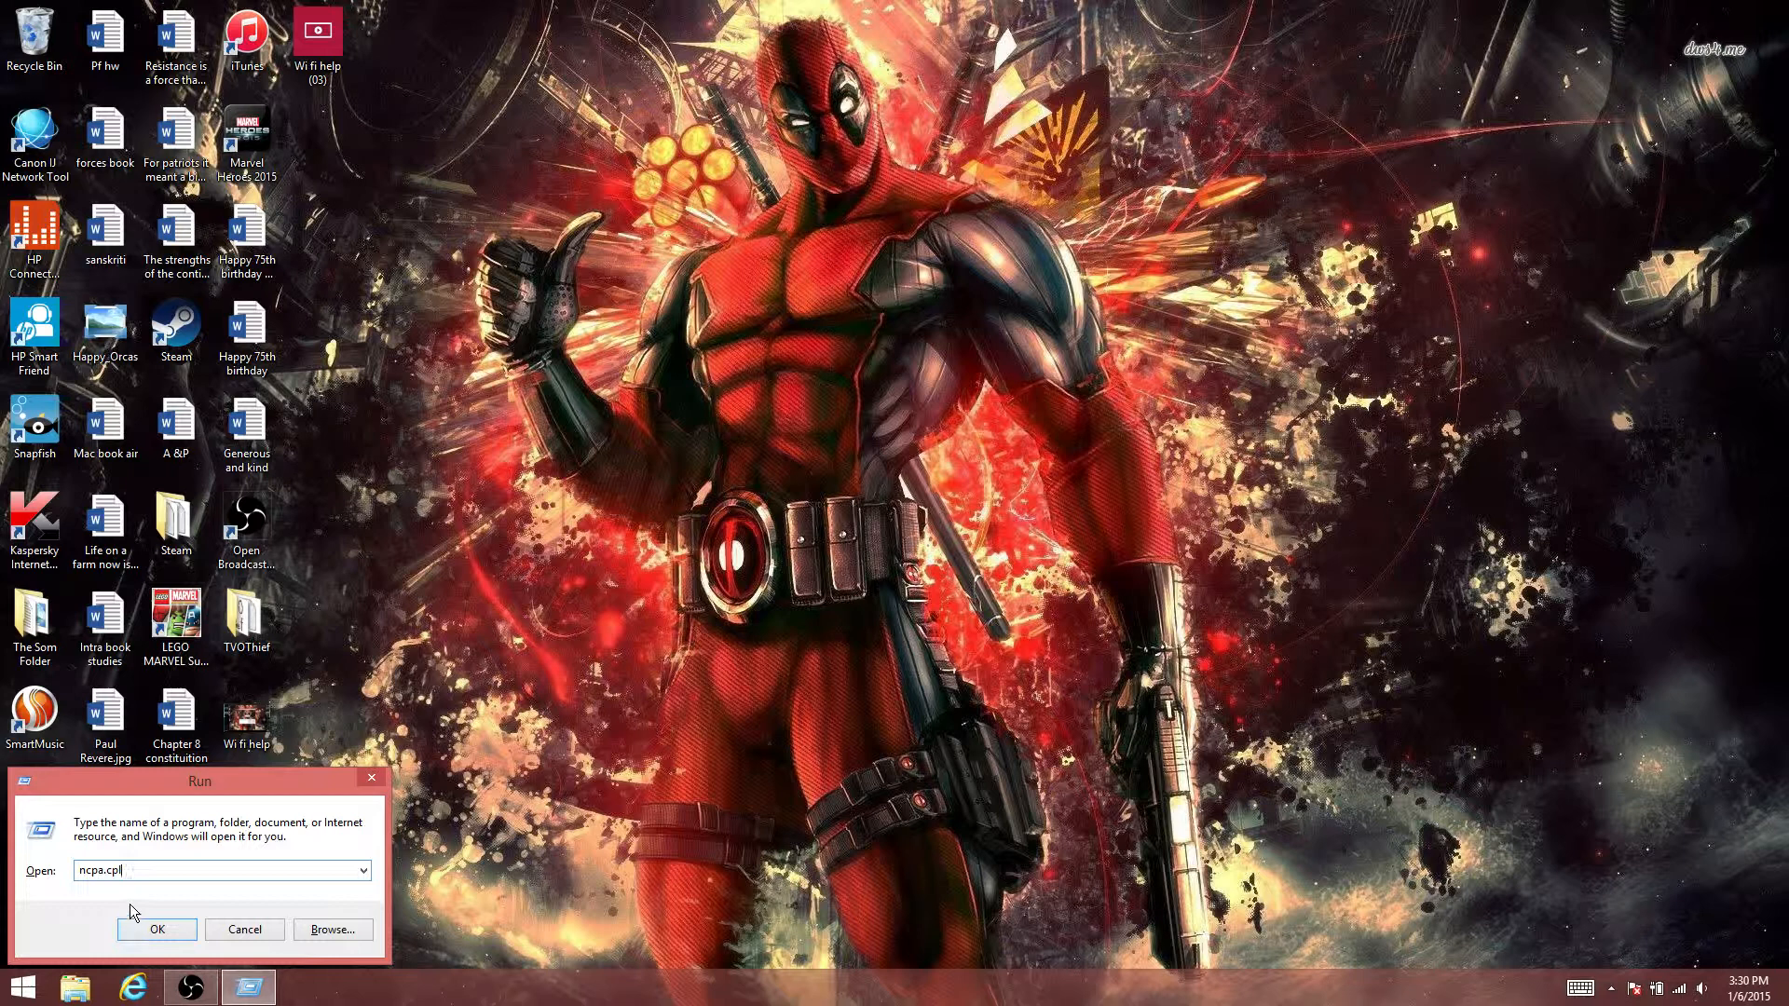
mouse_move(243, 850)
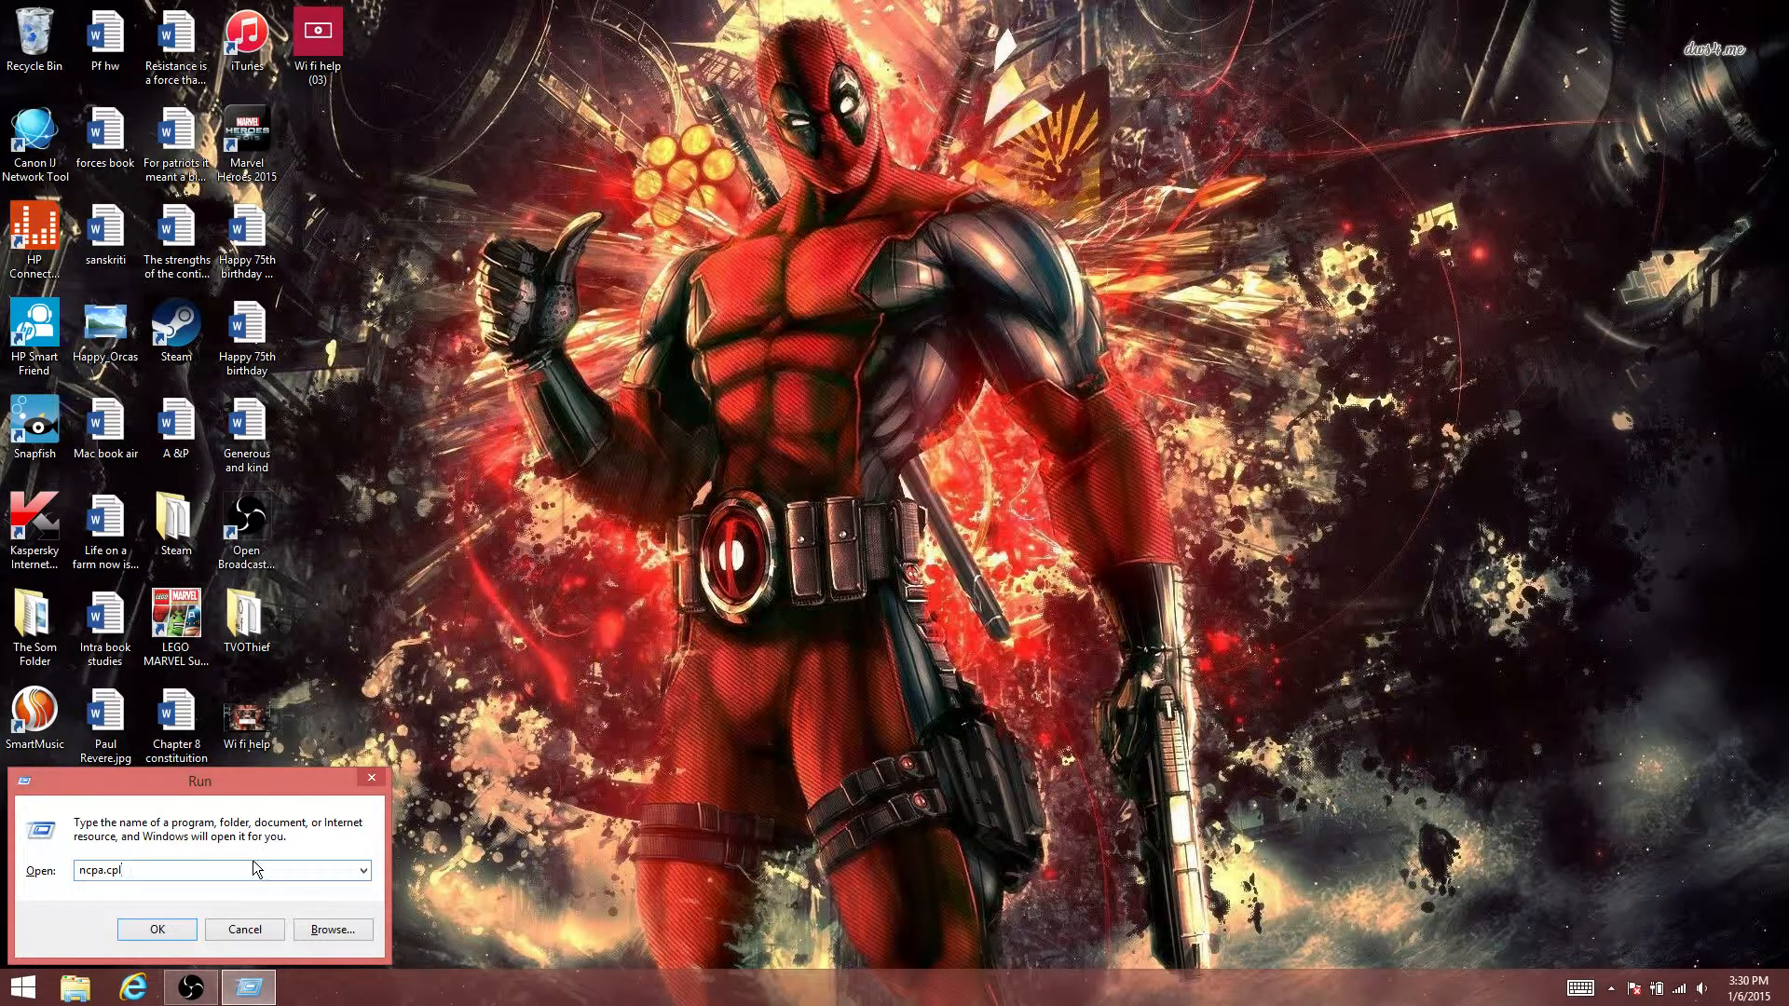
mouse_move(180, 934)
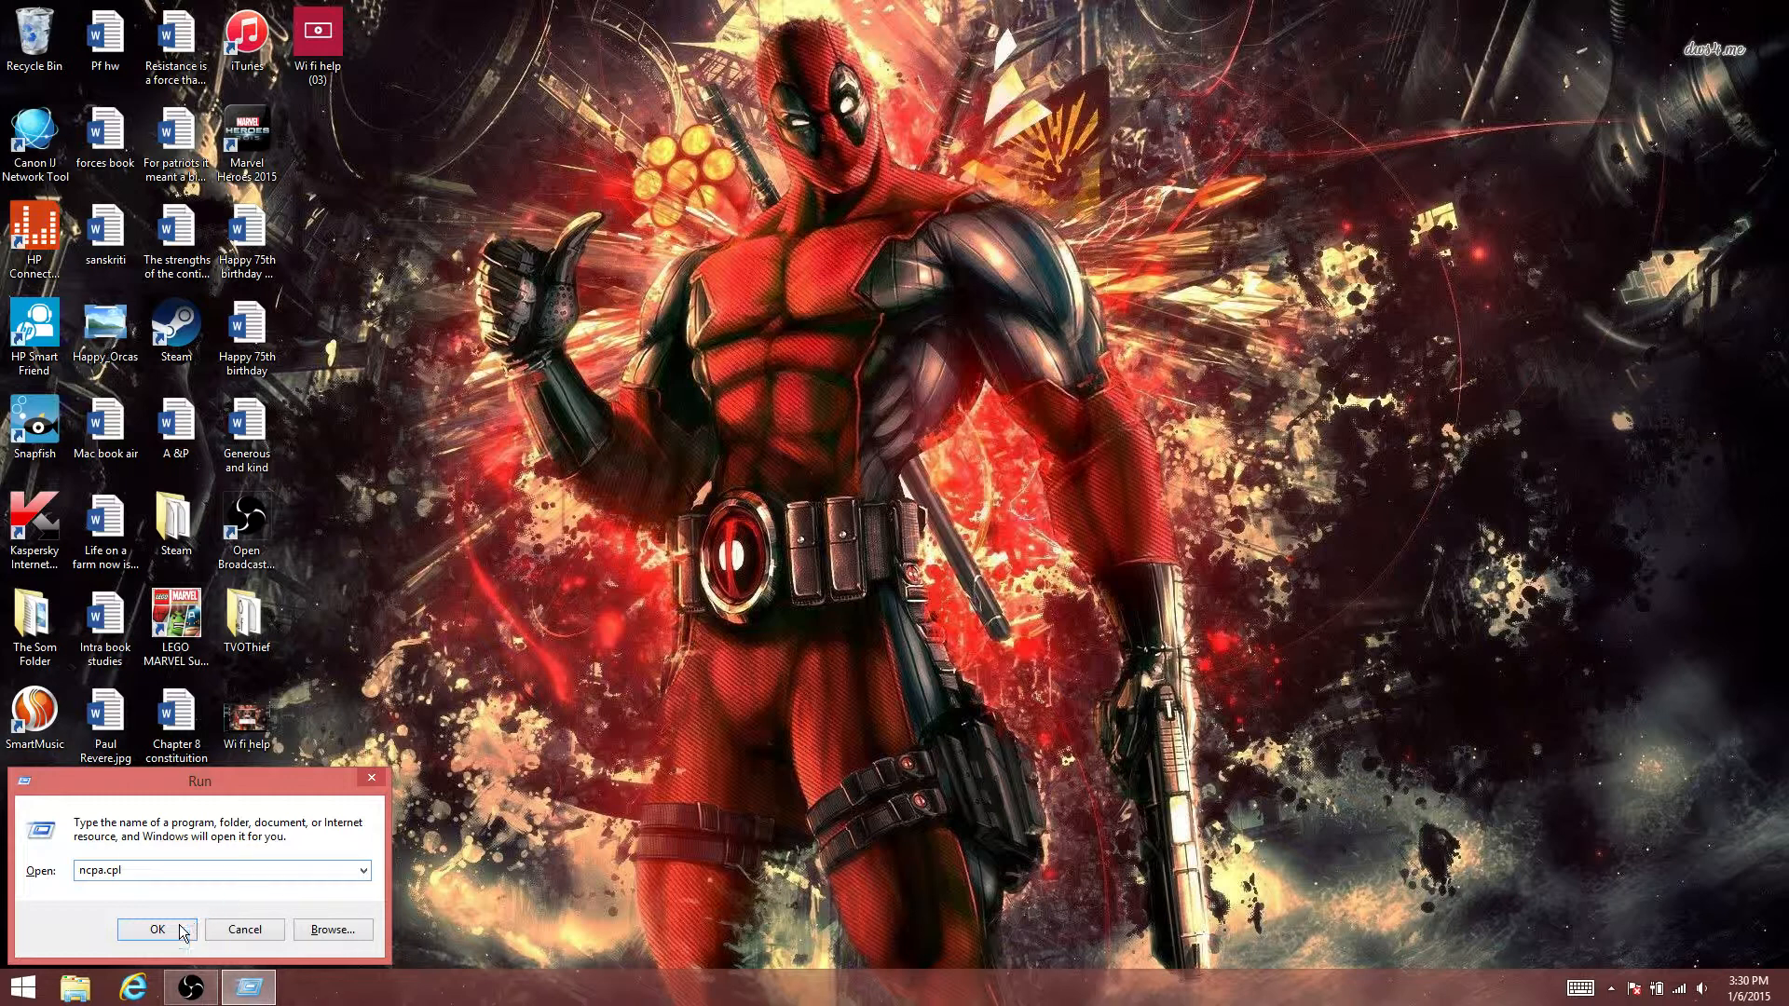
Run ncpa.cpl to bring up Network Connections with the Bluetooth, Ethernet and Wi-Fi adapters.
left_click(156, 928)
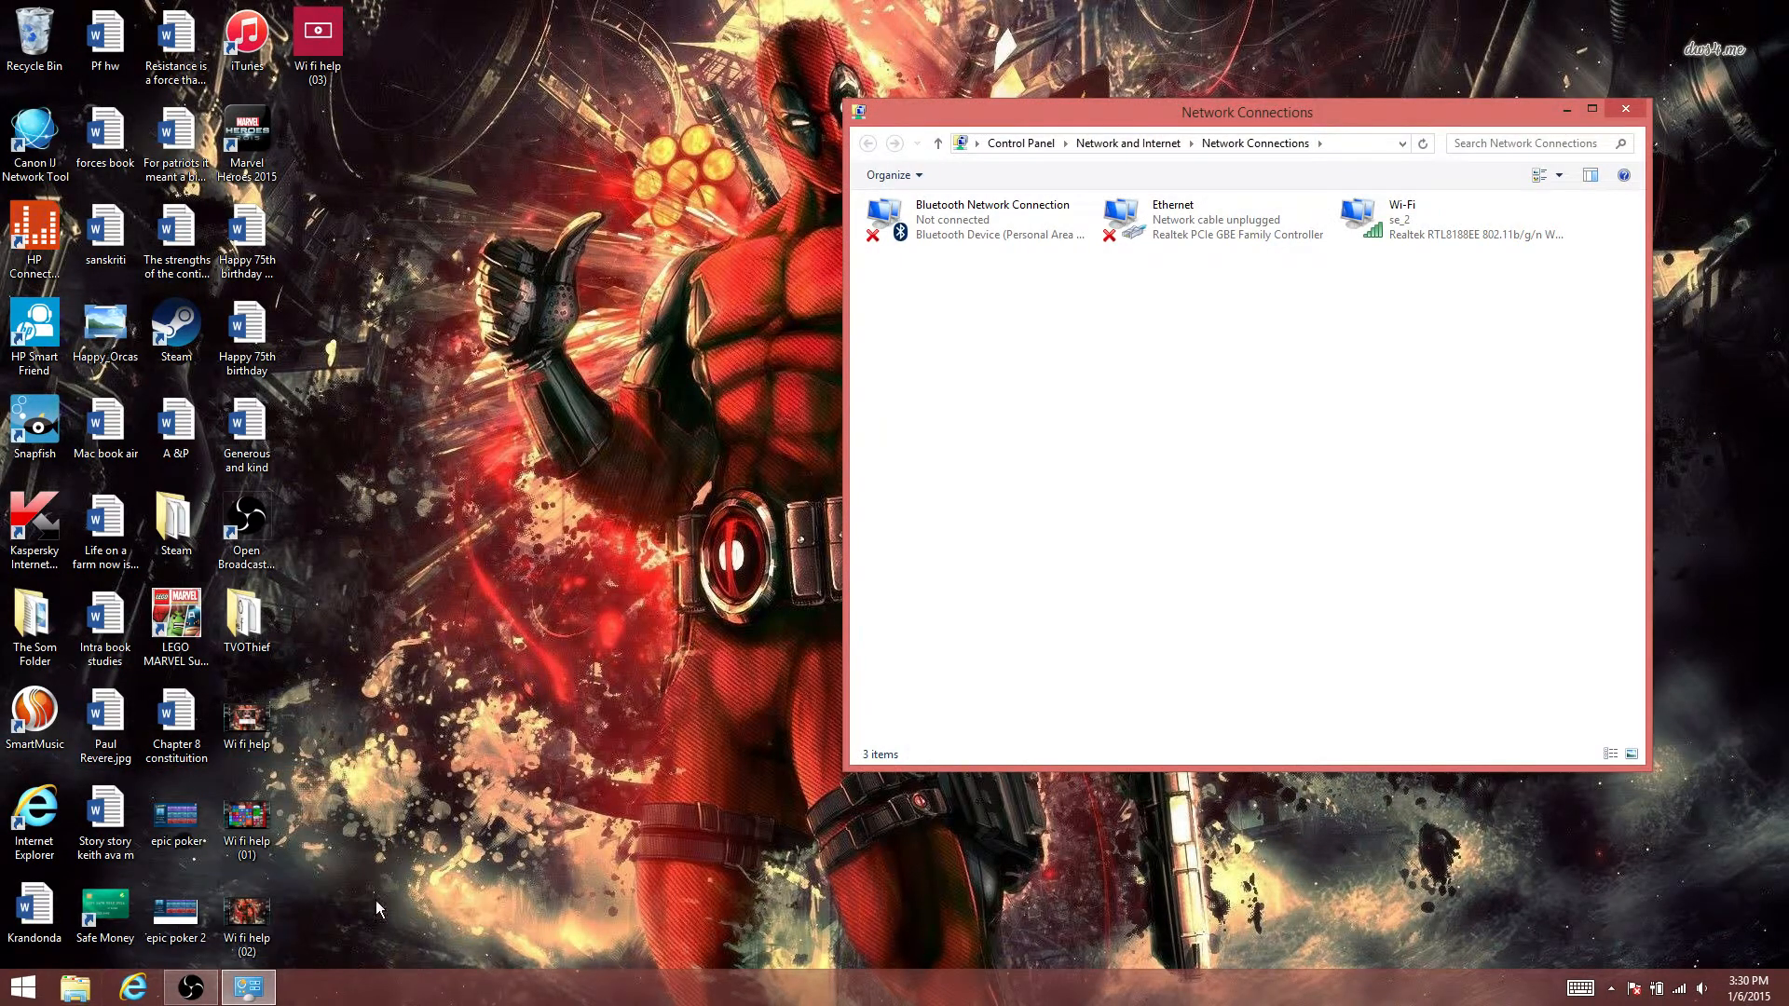
mouse_move(1396, 274)
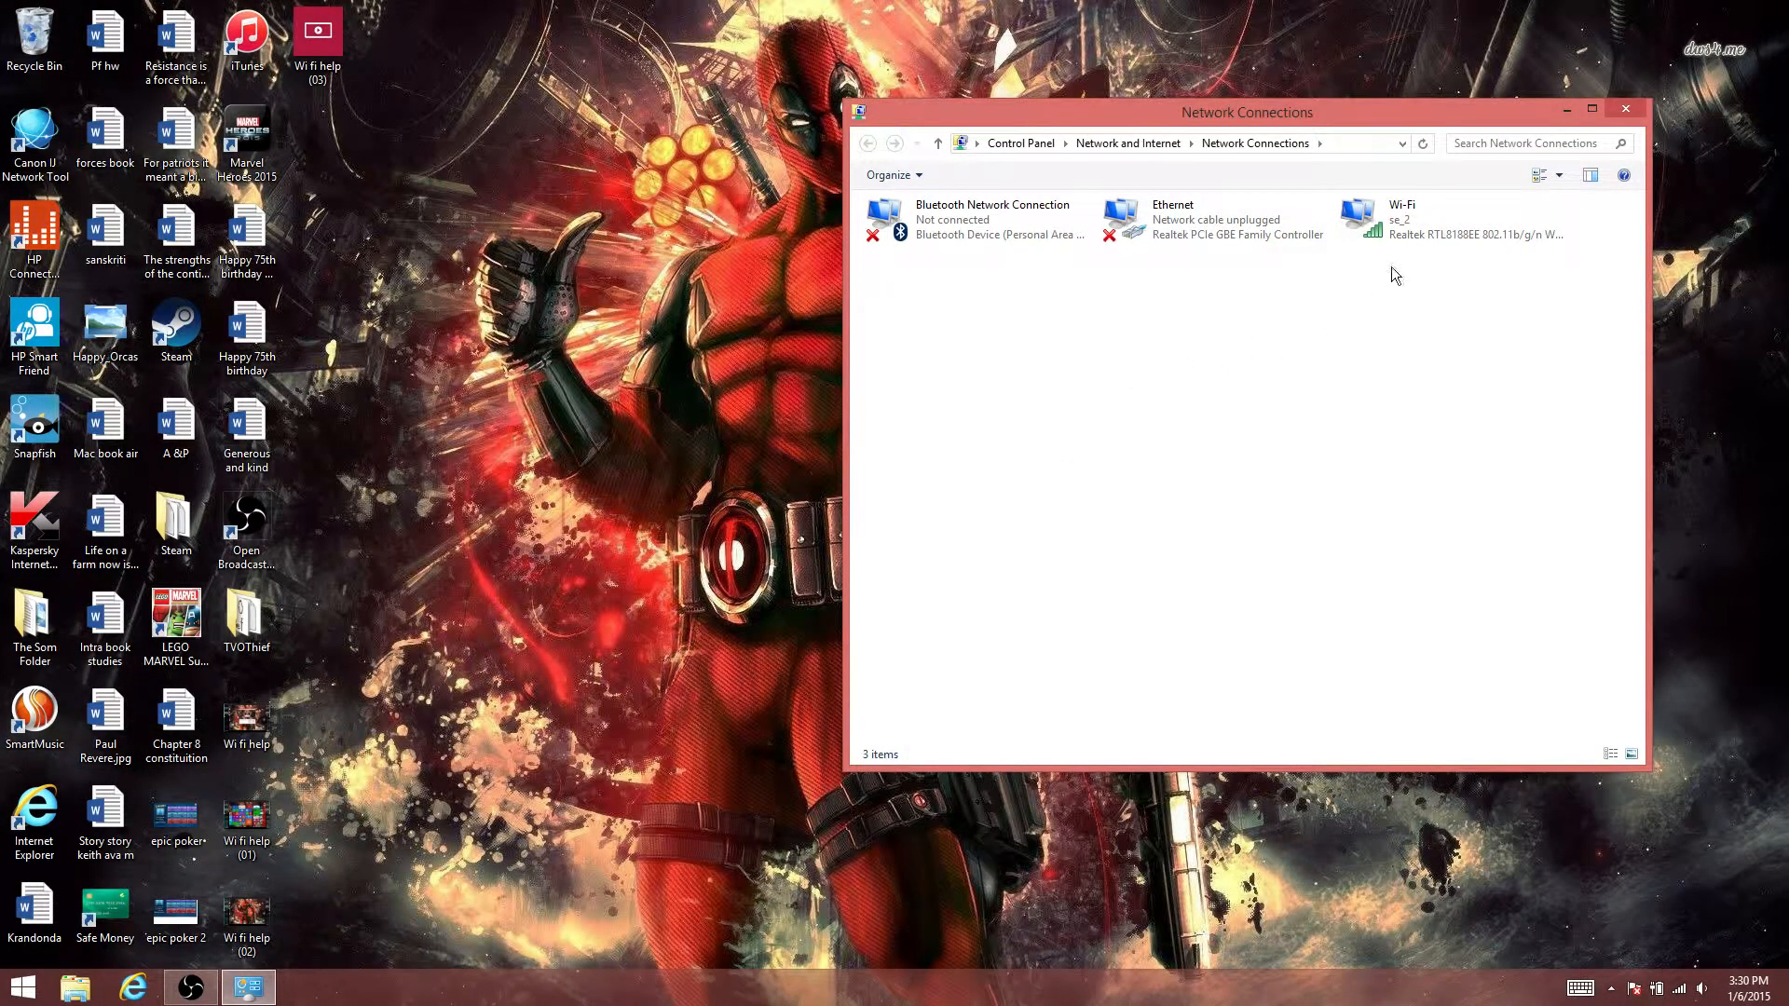
Reach the se_2 Wireless Network Properties via the Wi-Fi connection's Status window.
right_click(1394, 274)
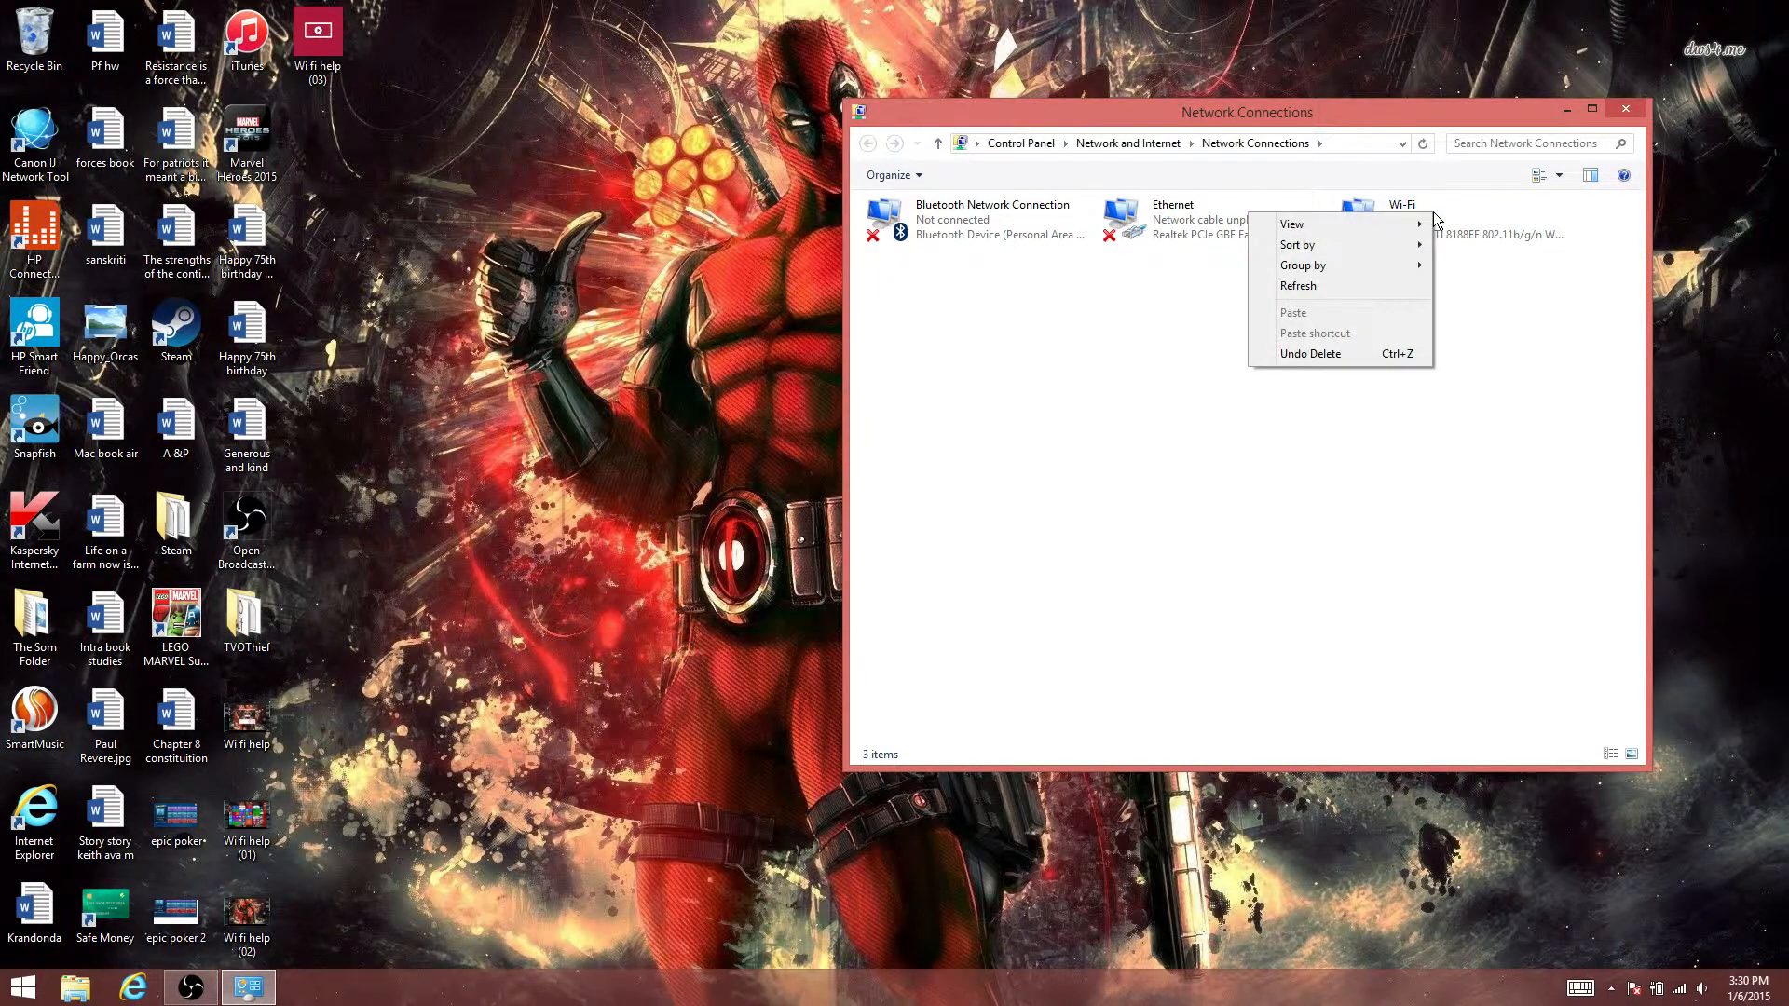
left_click(1450, 220)
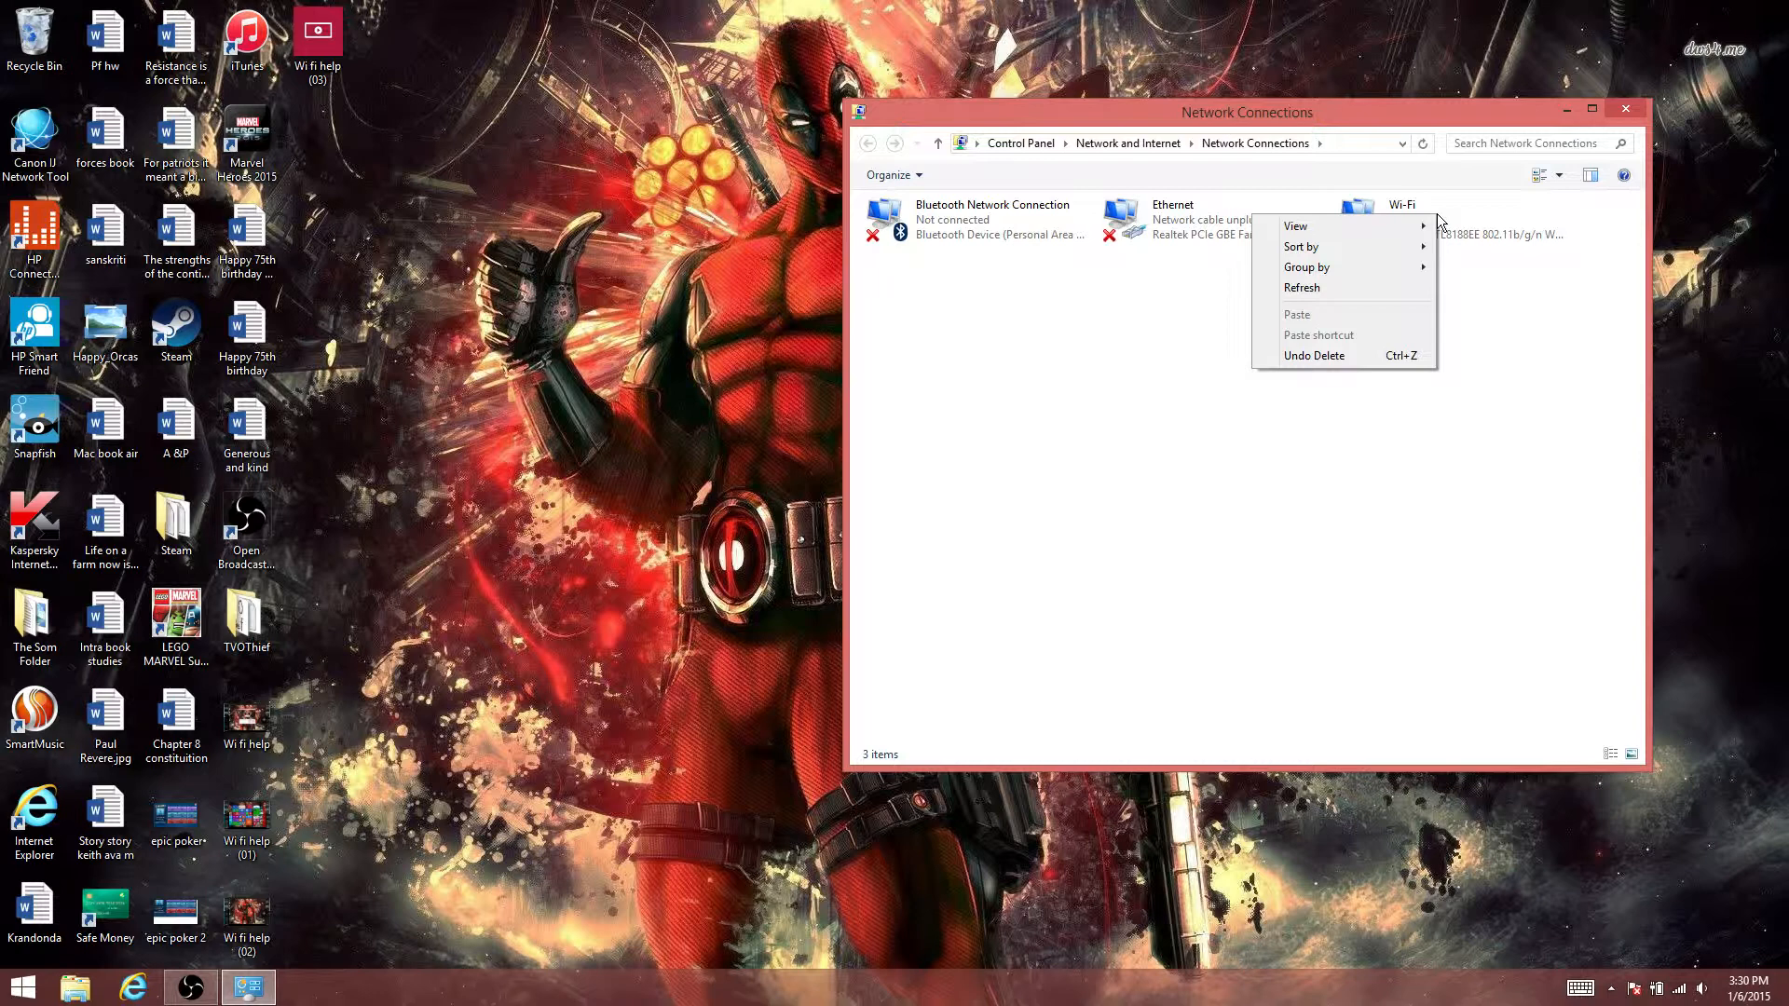
right_click(1450, 220)
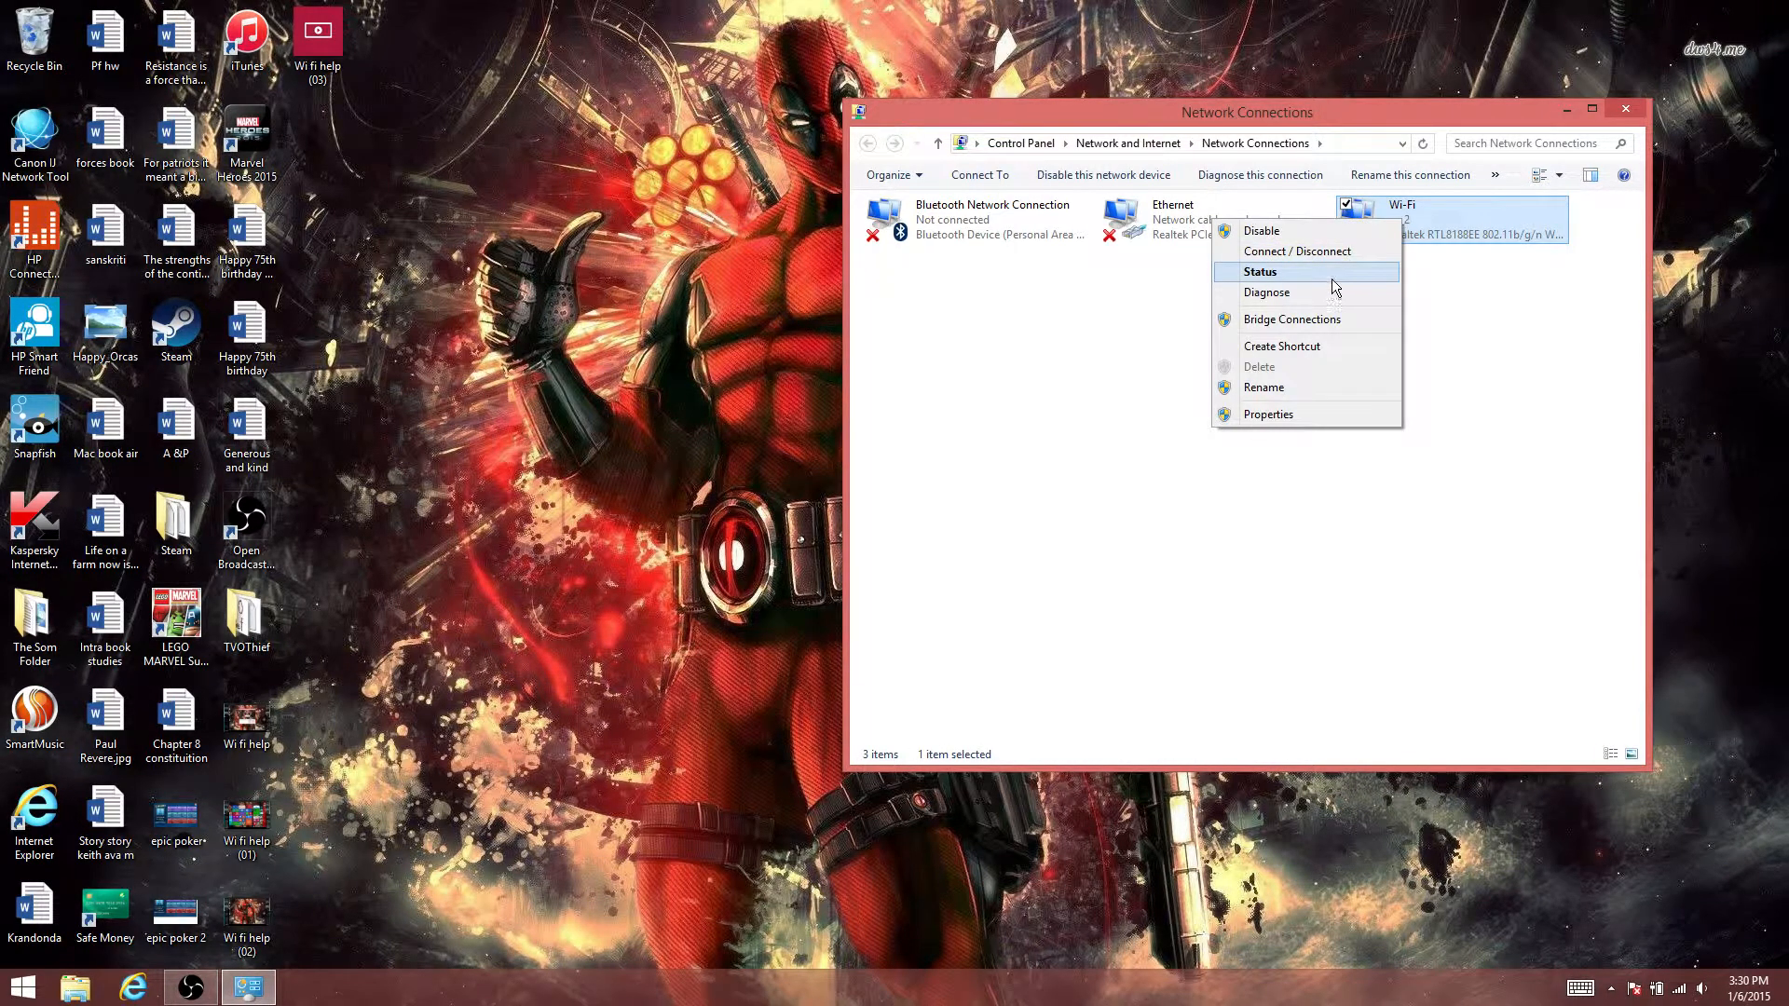
left_click(1260, 272)
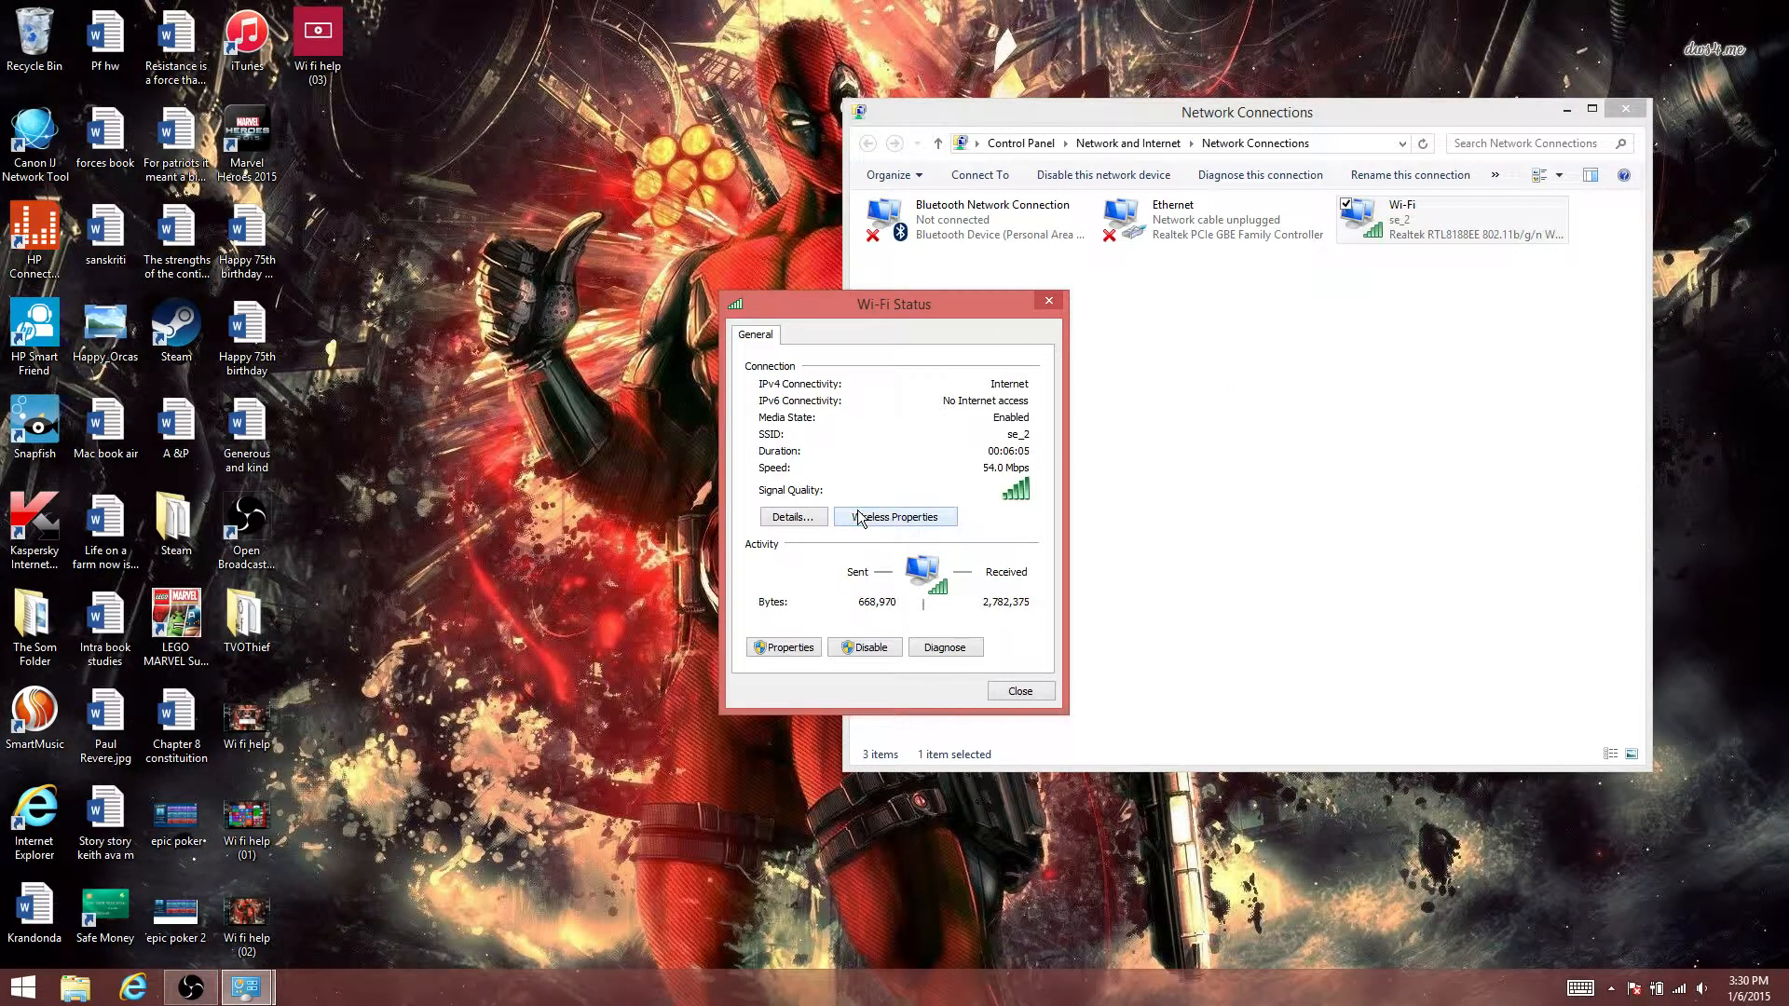
left_click(897, 517)
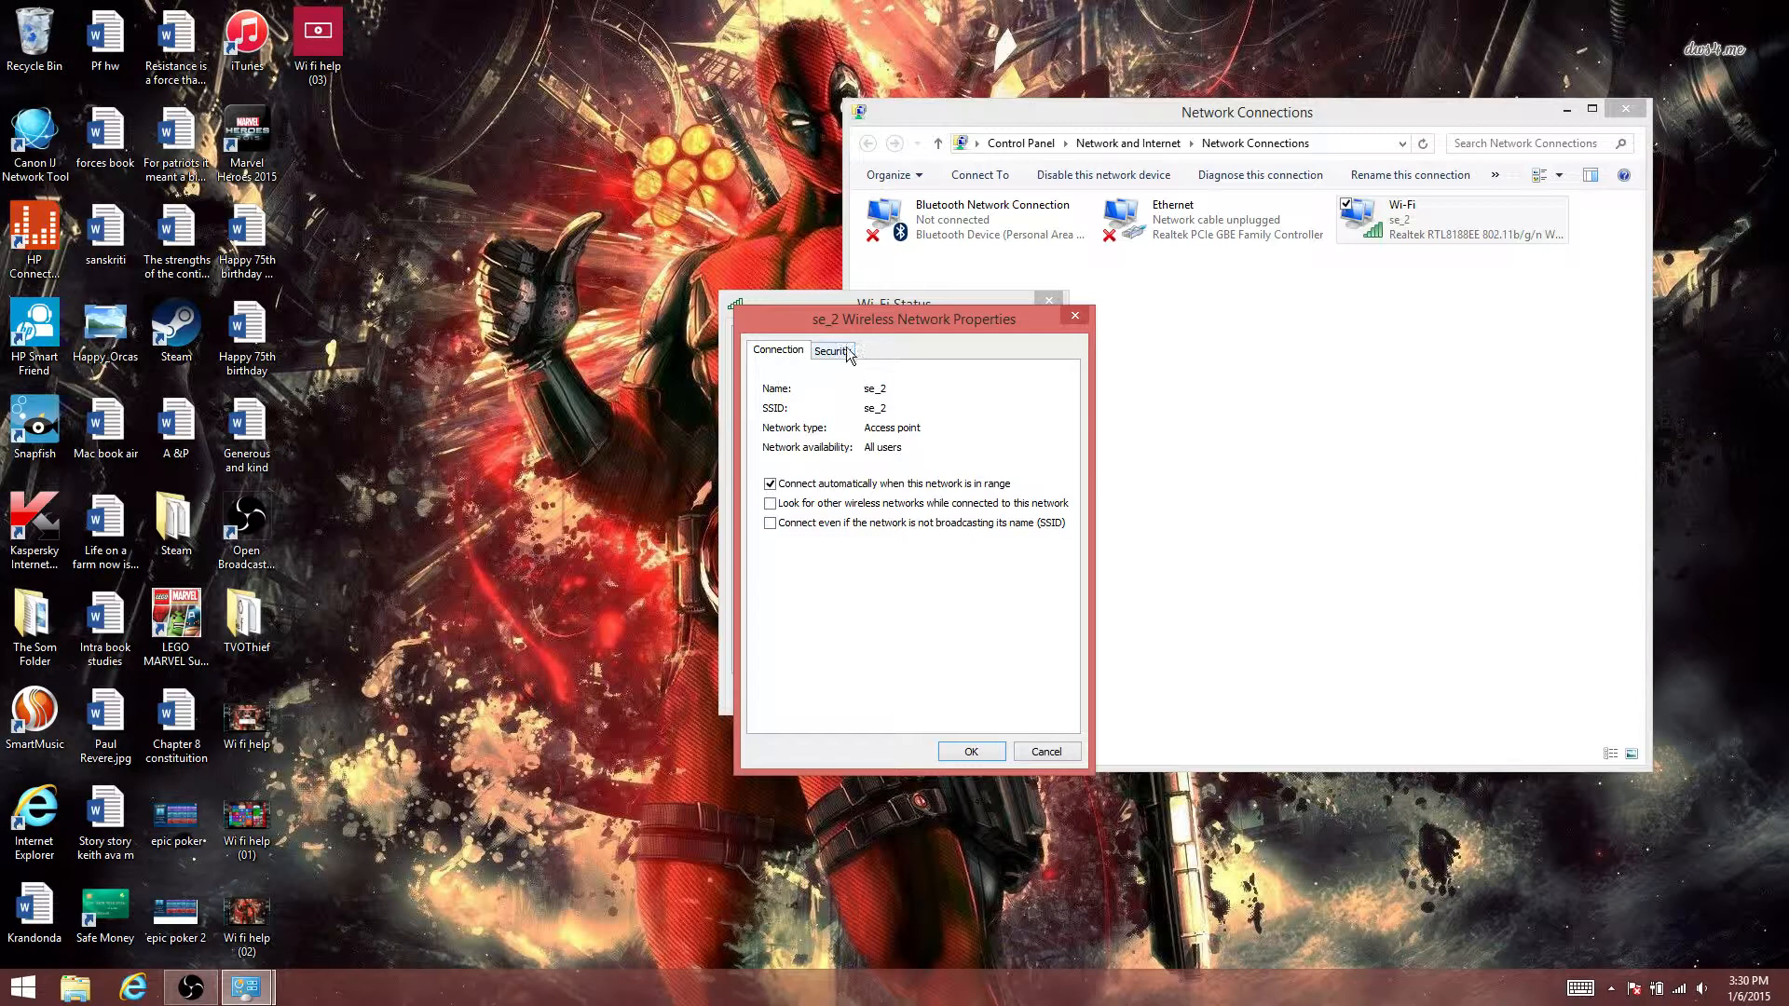
View the se_2 Security settings with the masked network key, then confirm with OK.
left_click(831, 351)
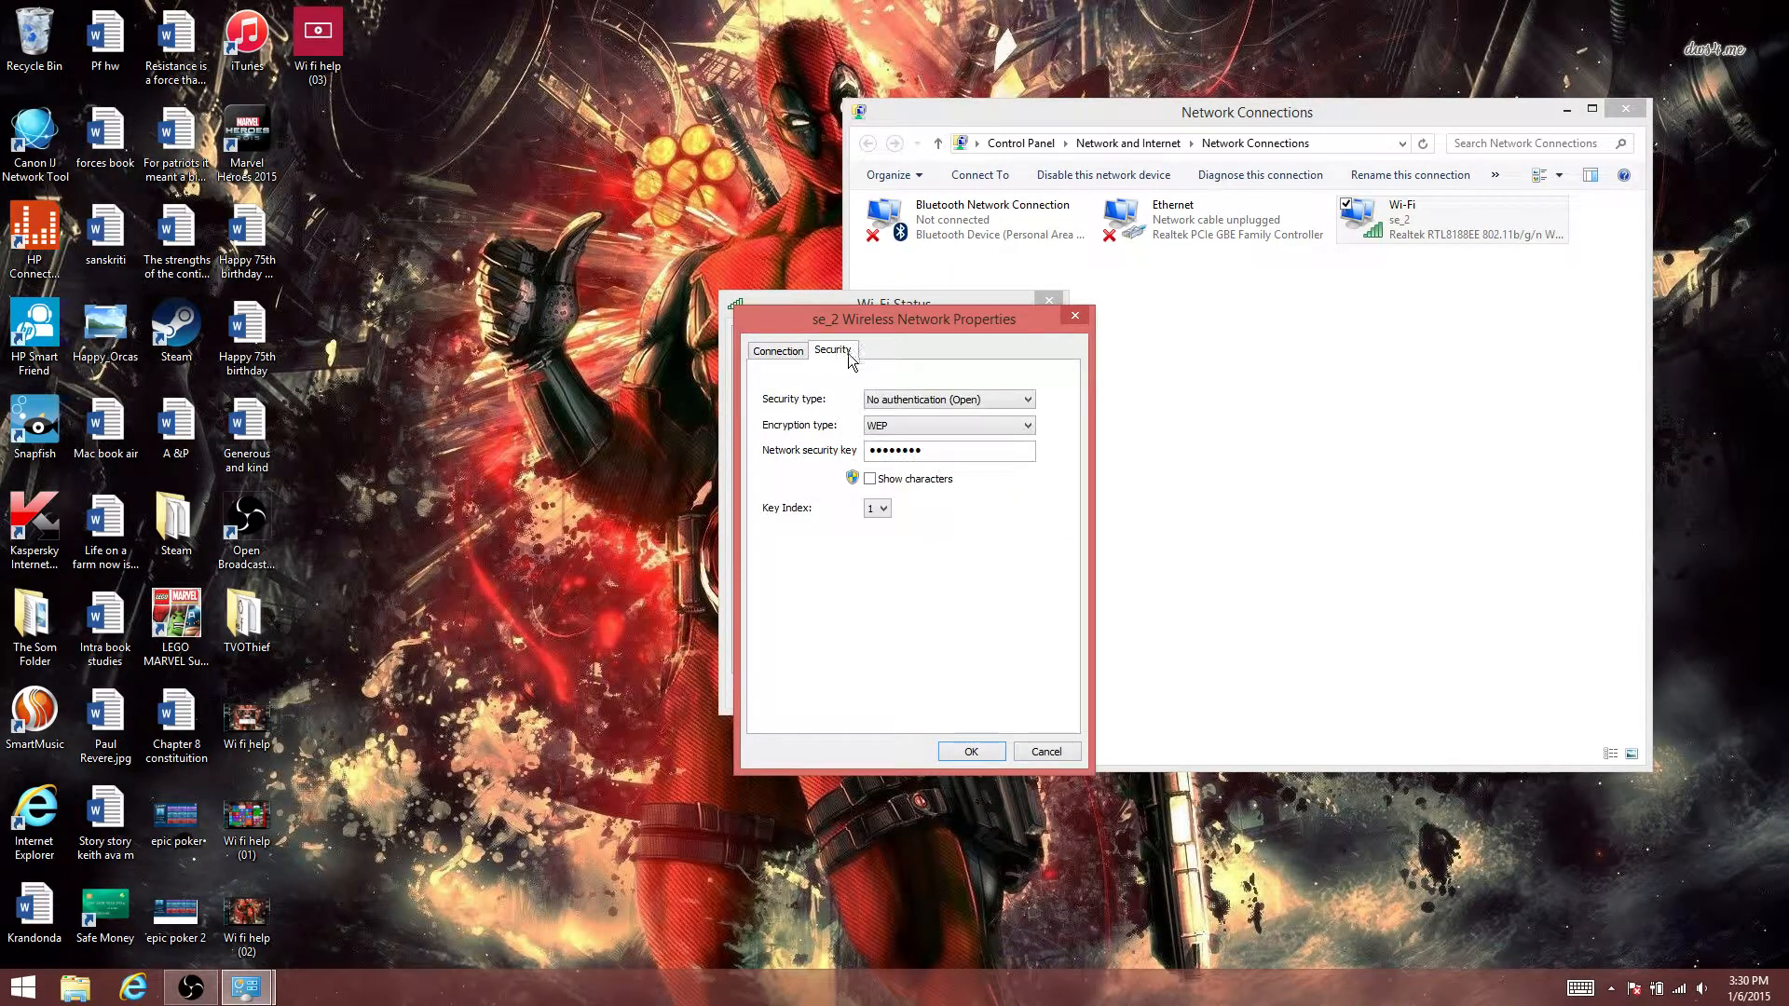
mouse_move(1014, 395)
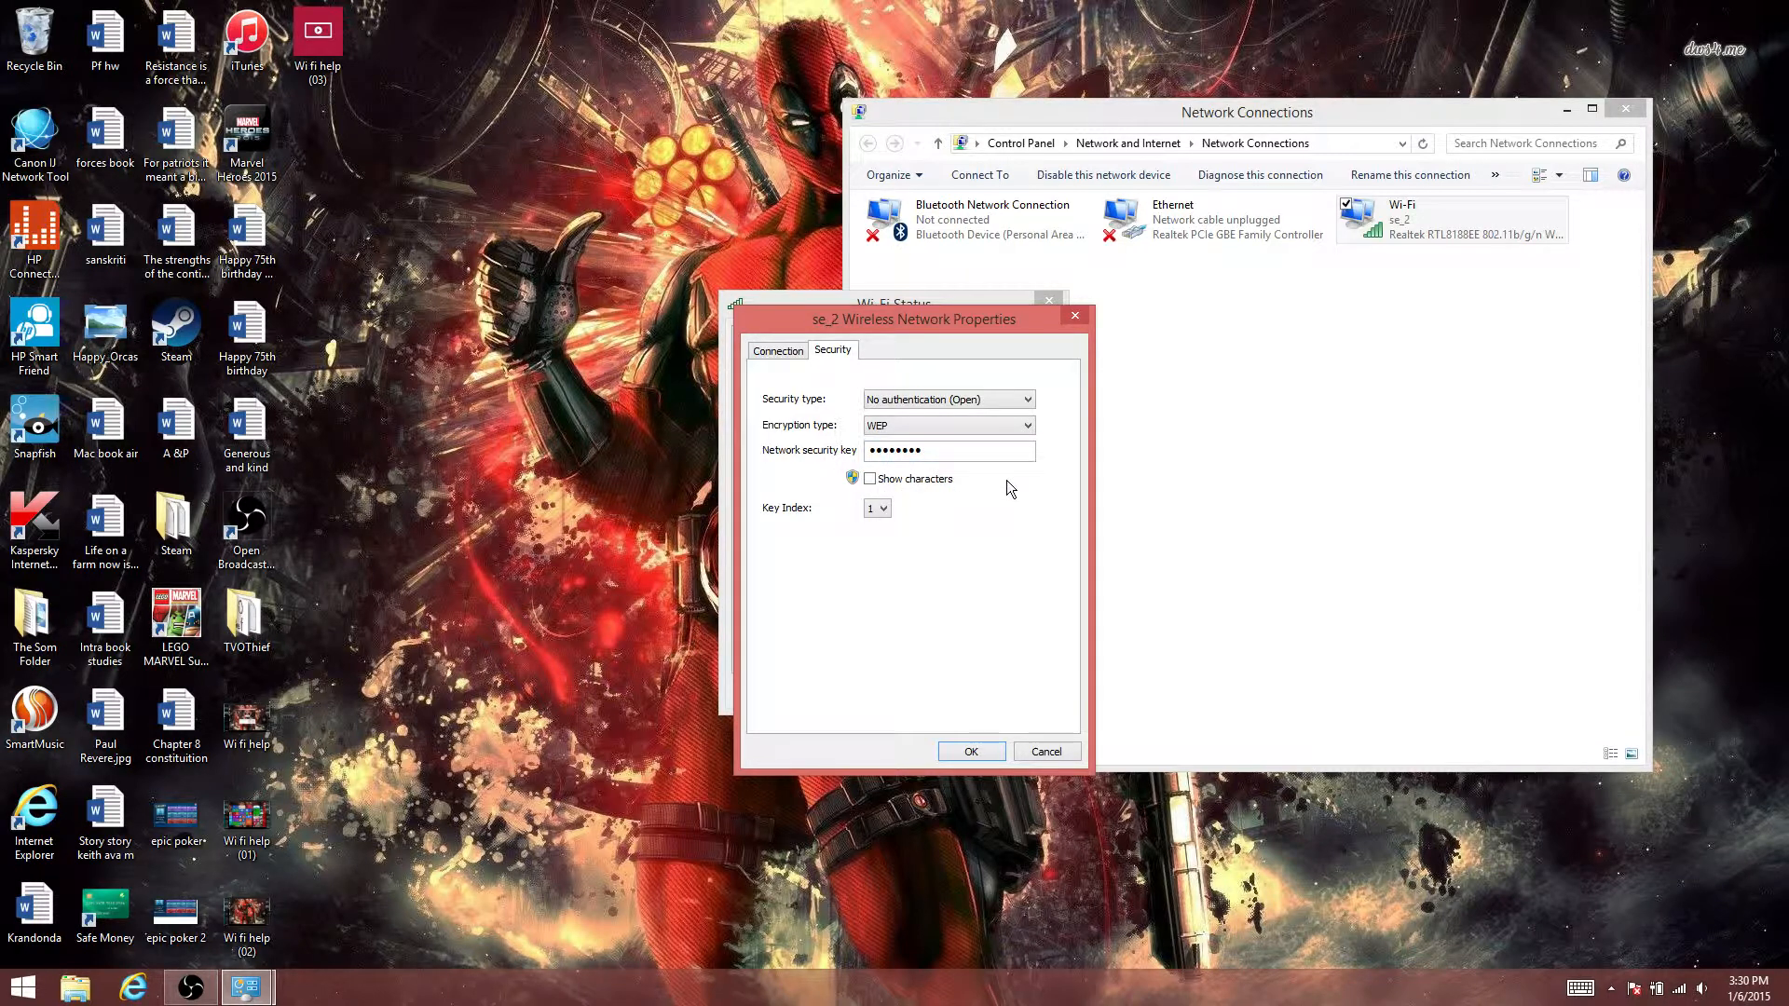
mouse_move(1015, 591)
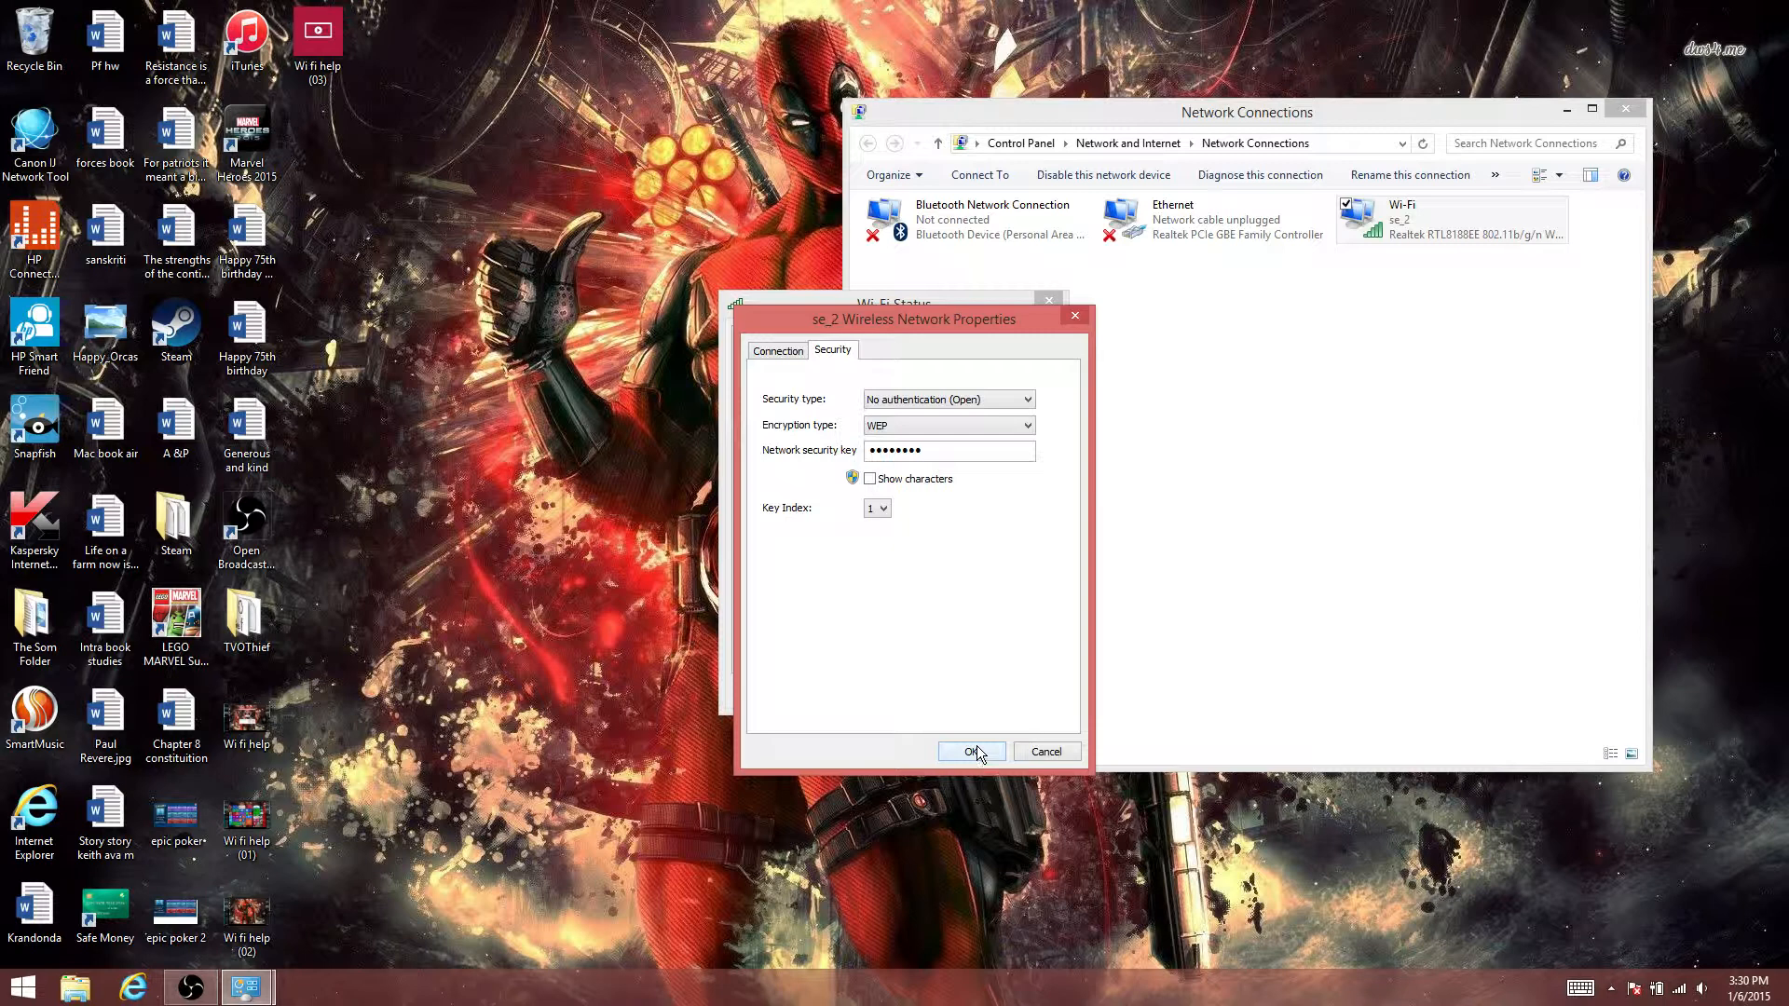
left_click(971, 751)
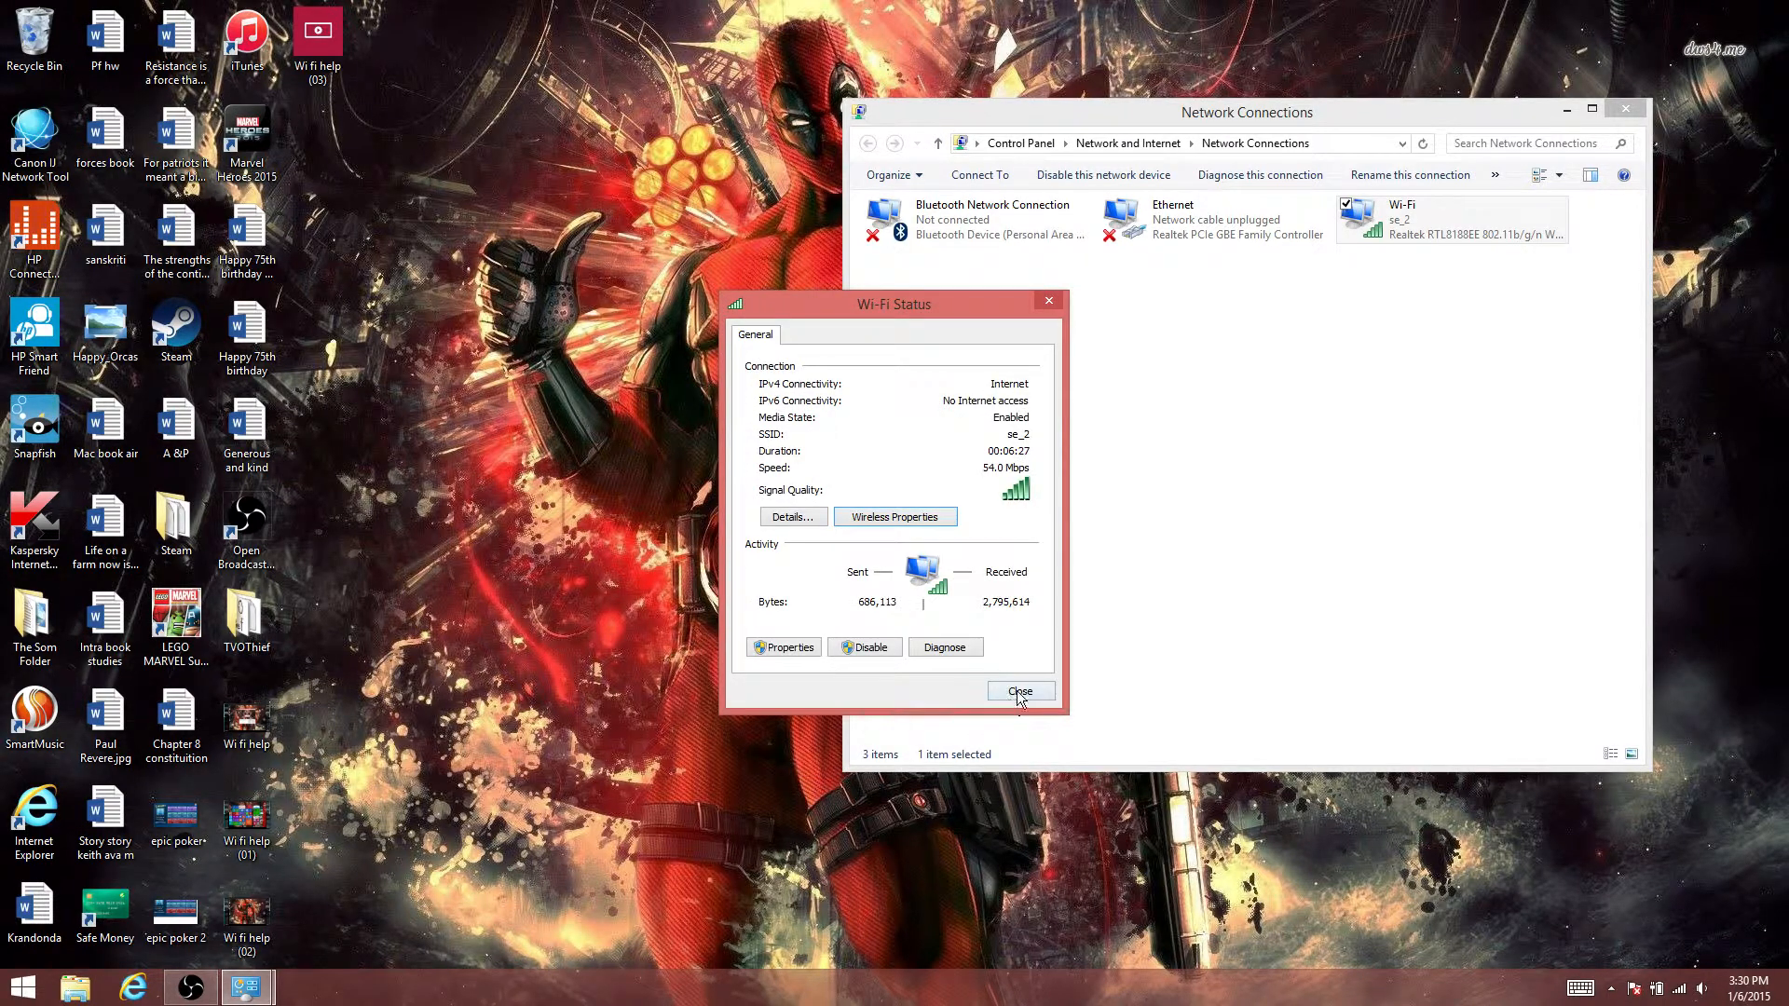
Close the Wi-Fi Status window and then Network Connections, returning to the desktop.
left_click(1019, 691)
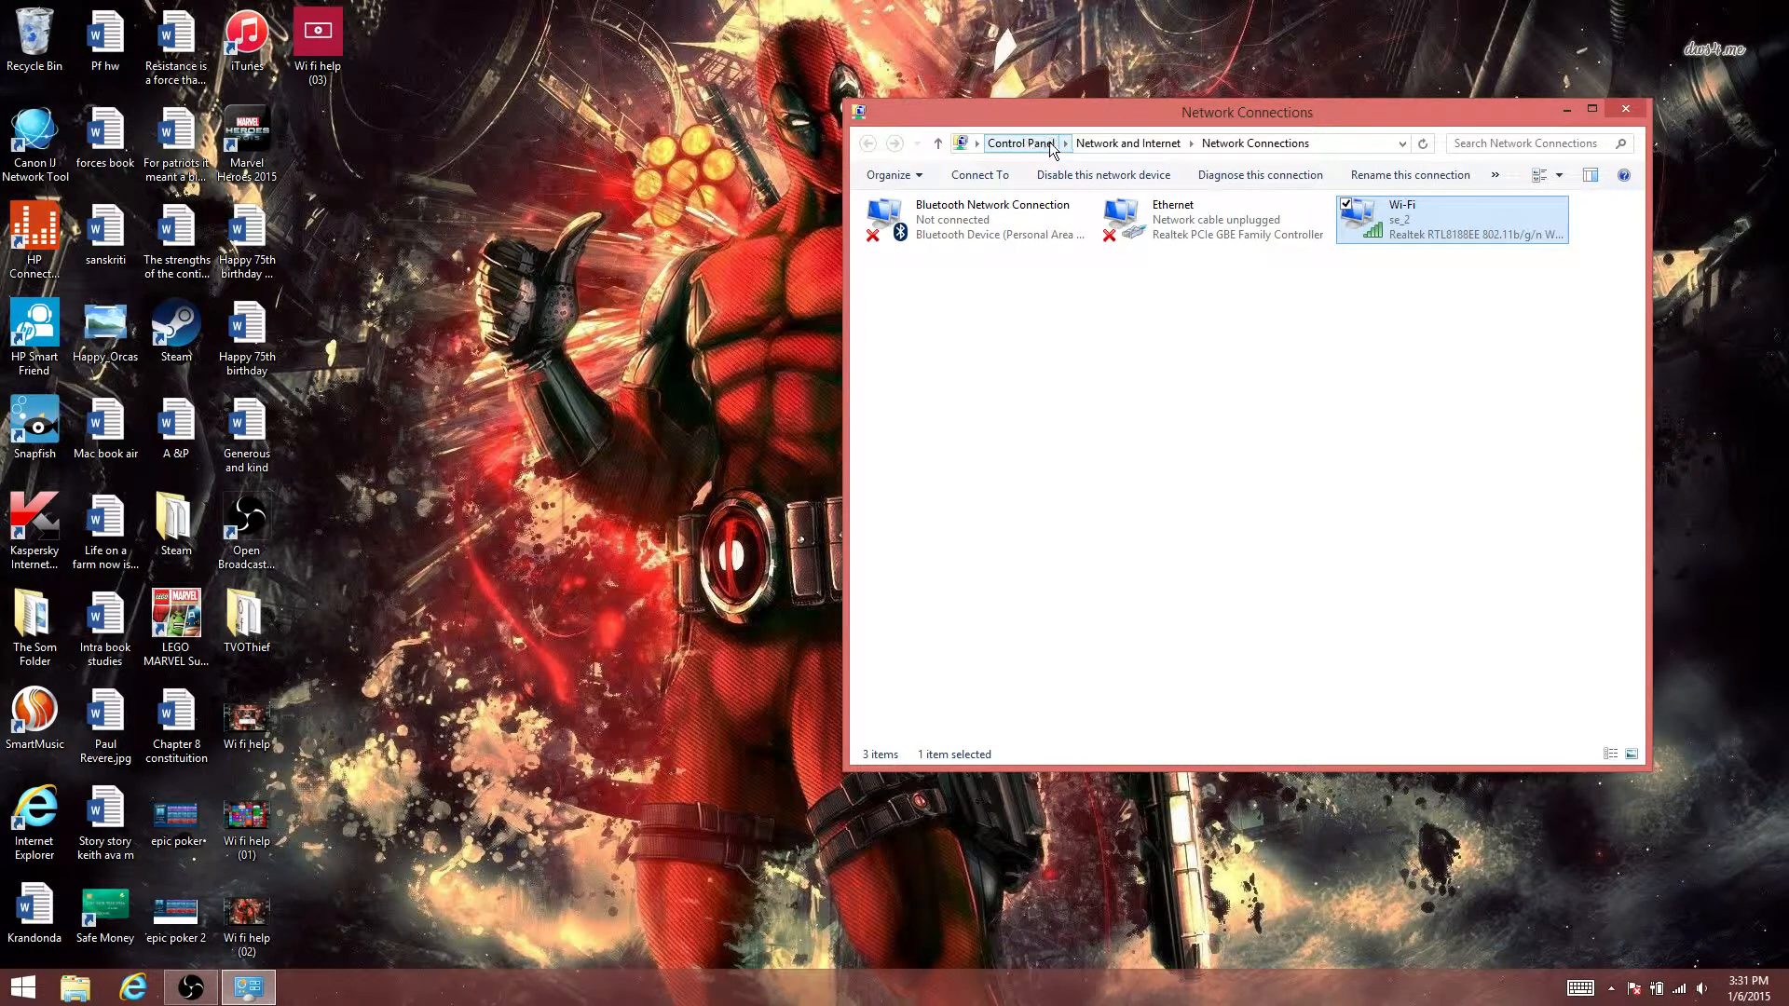
mouse_move(1128, 144)
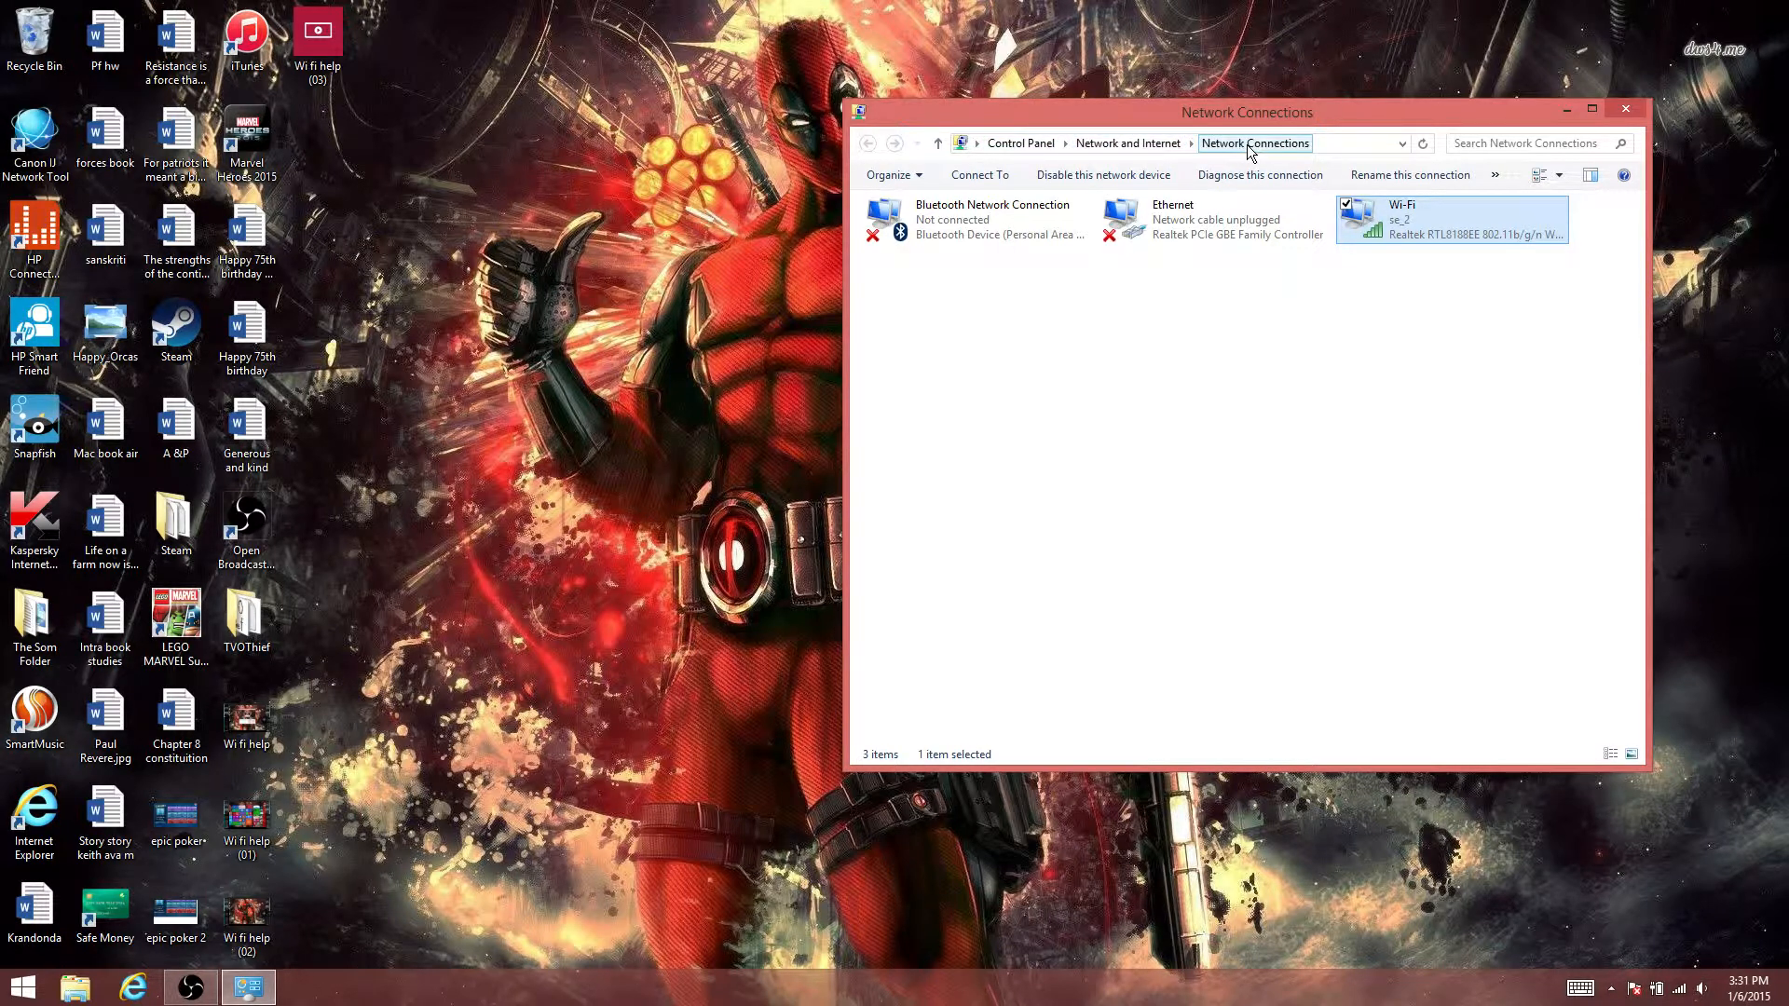
mouse_move(1273, 587)
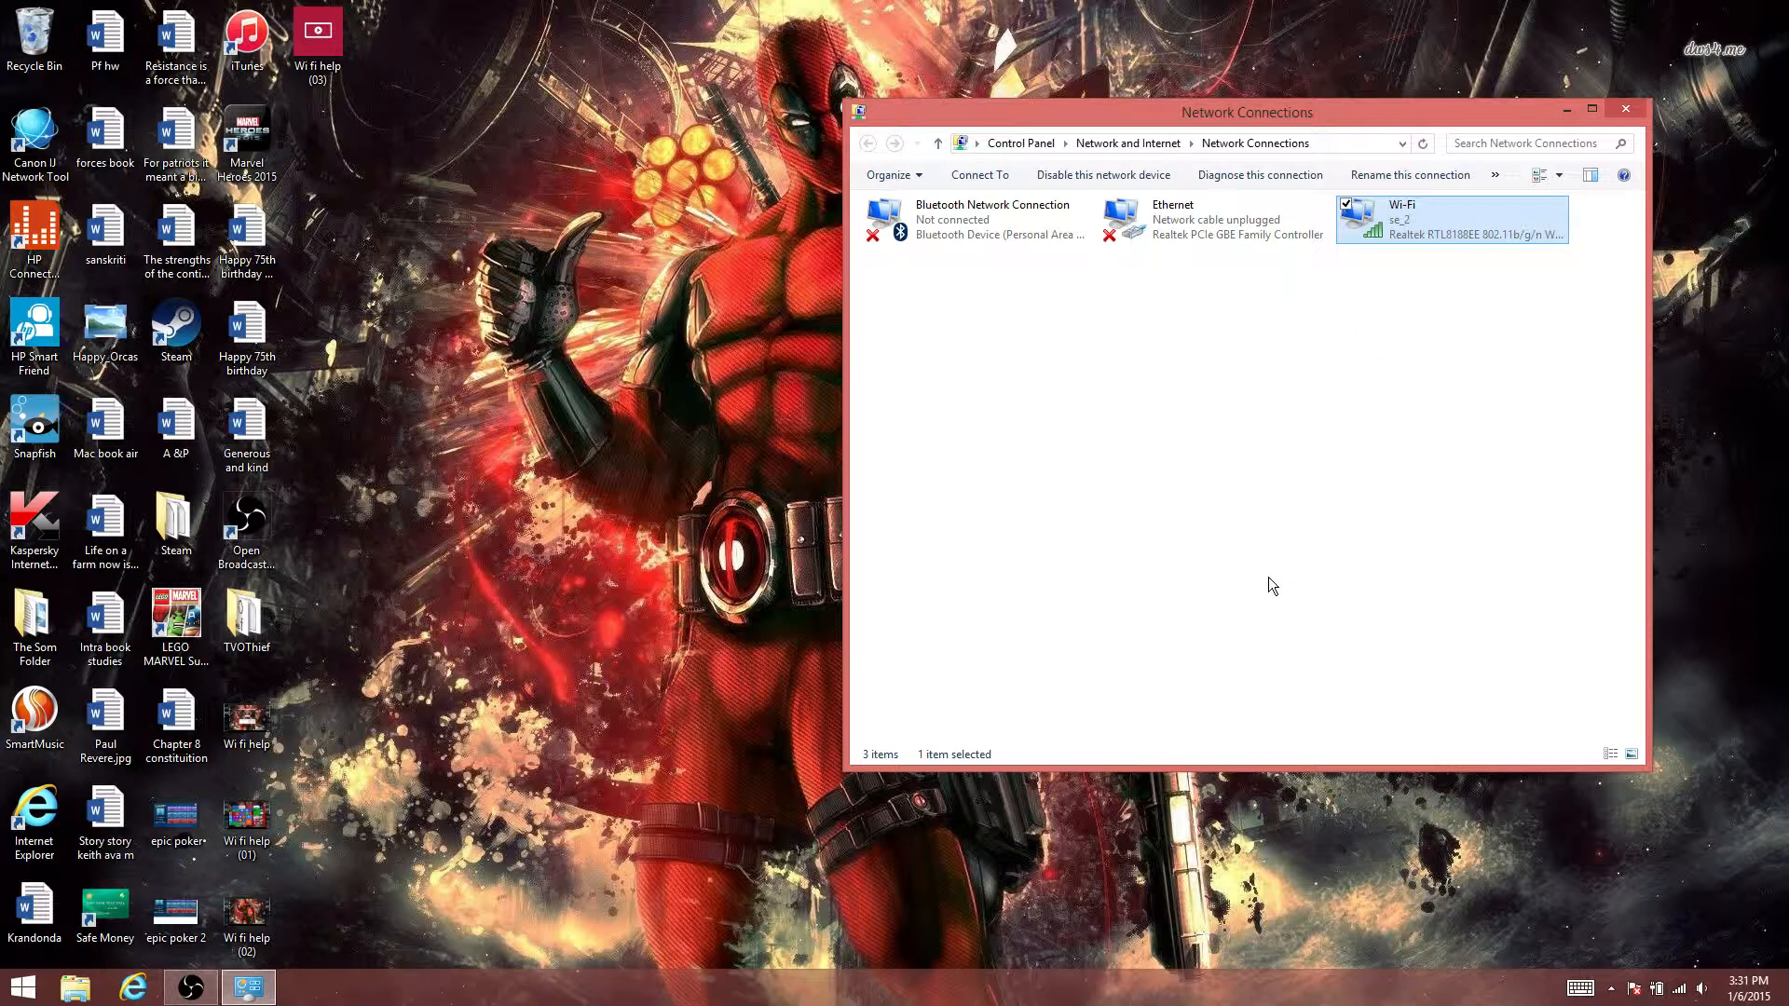
mouse_move(1640, 120)
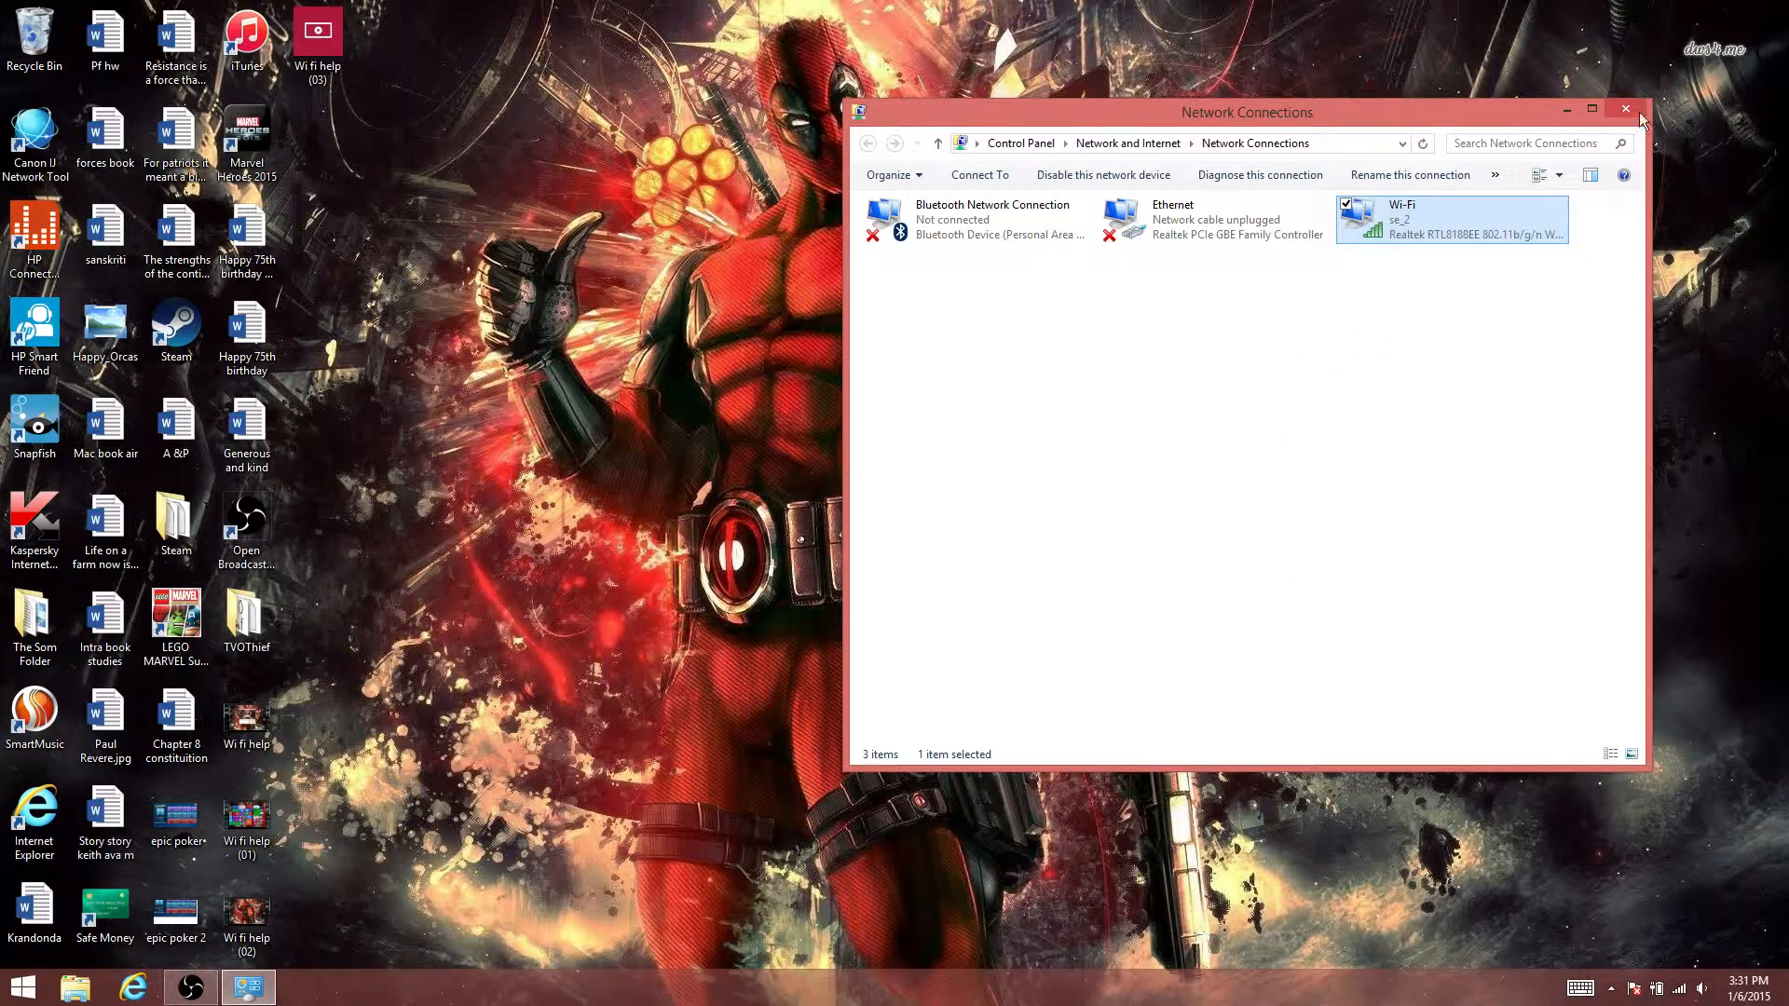
left_click(1625, 108)
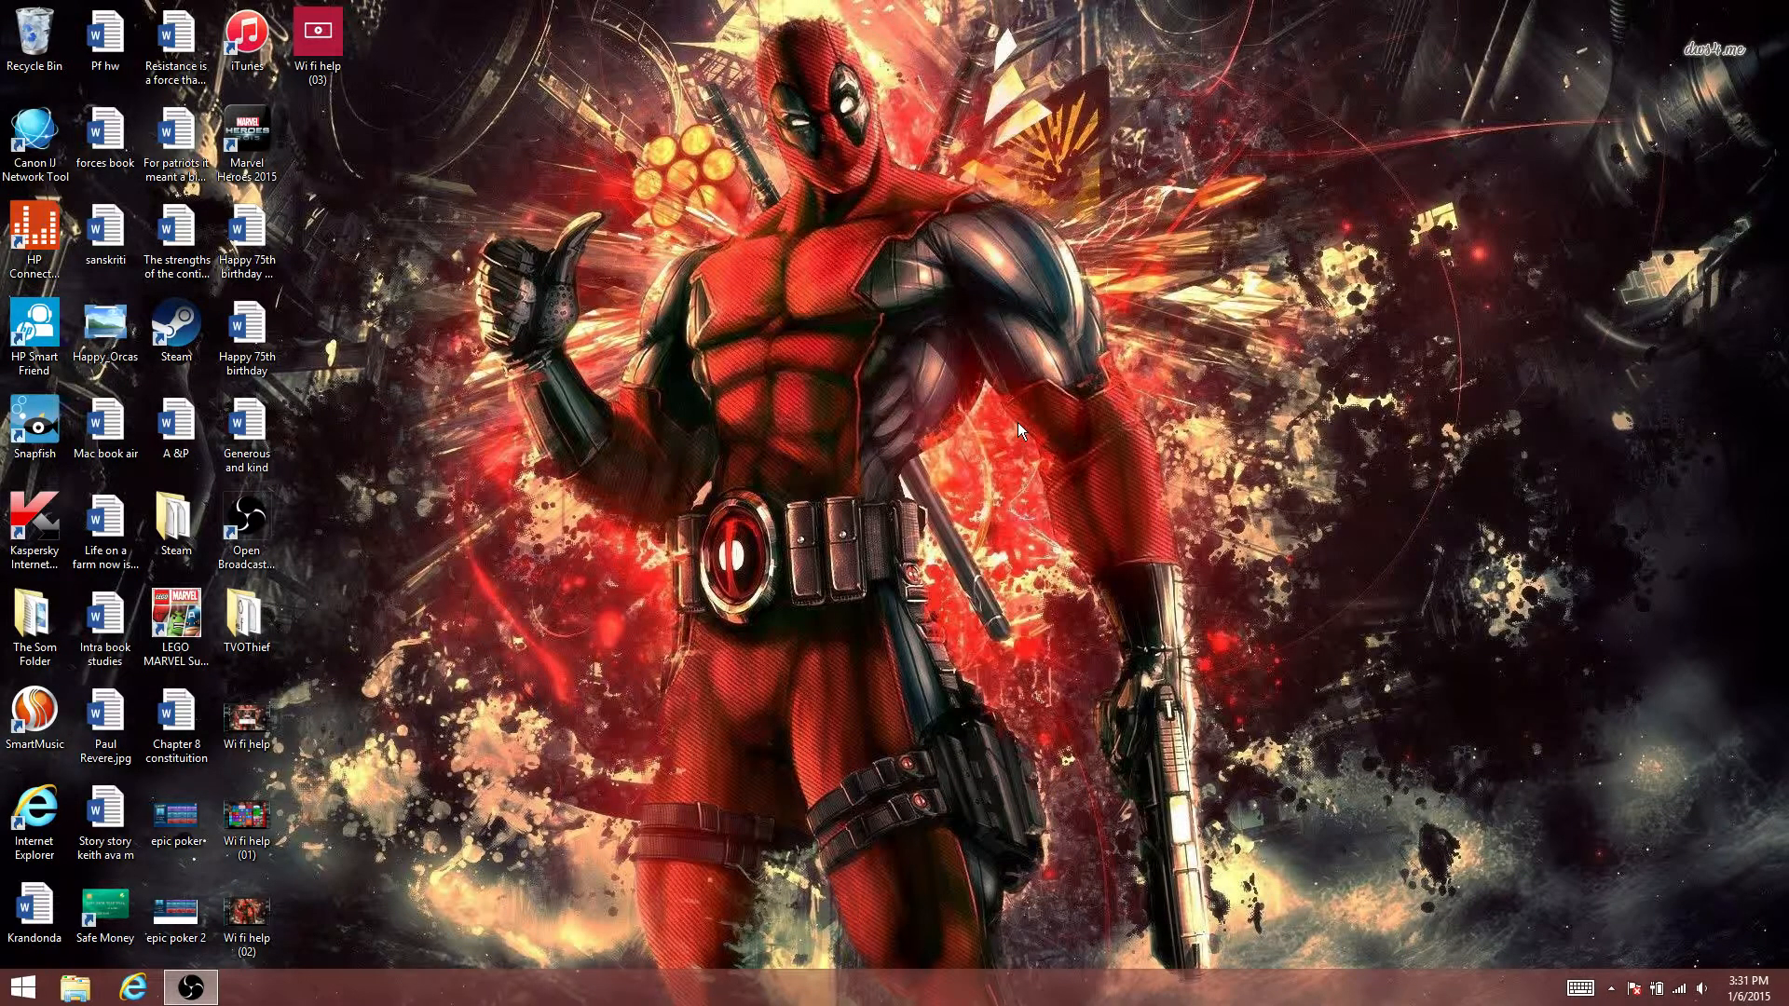